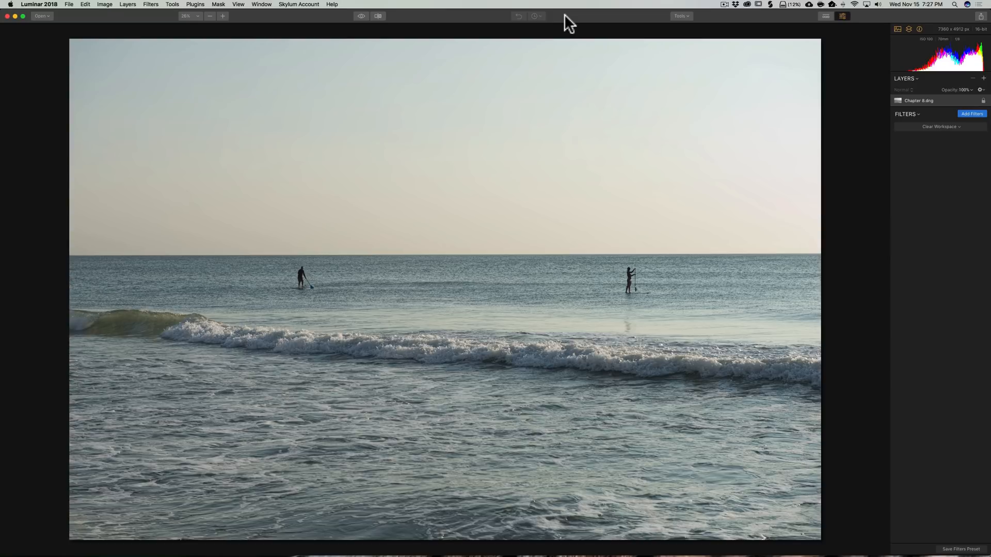
mouse_move(545, 321)
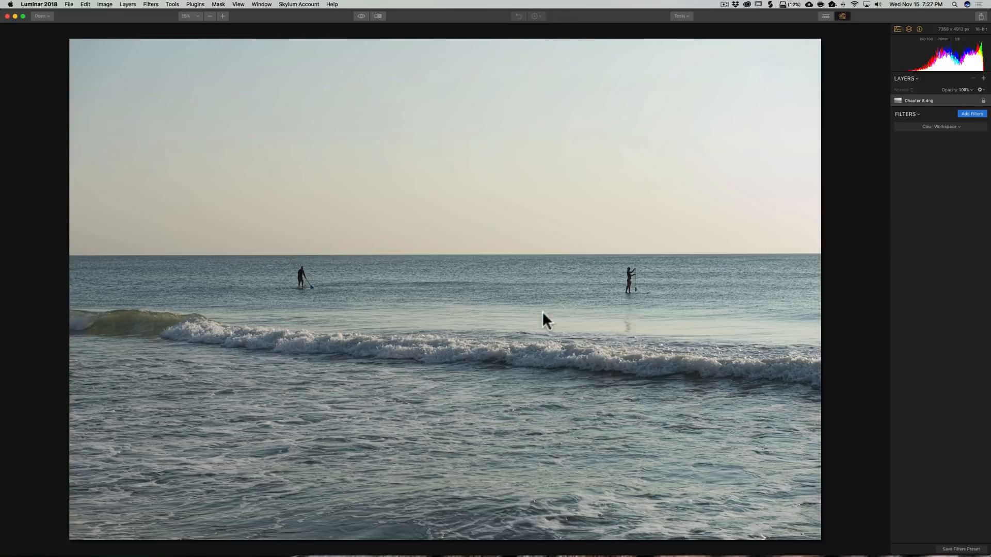
mouse_move(556, 286)
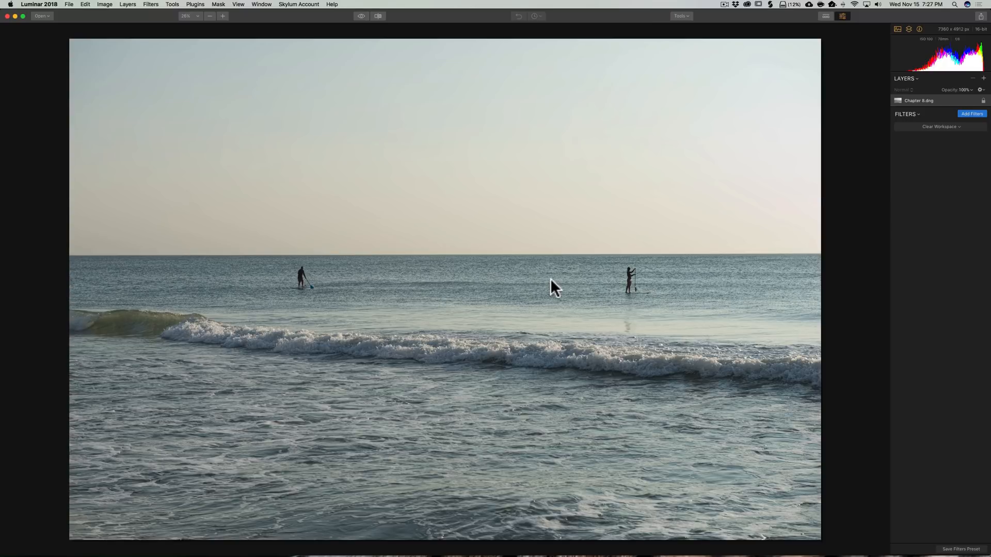
mouse_move(560, 288)
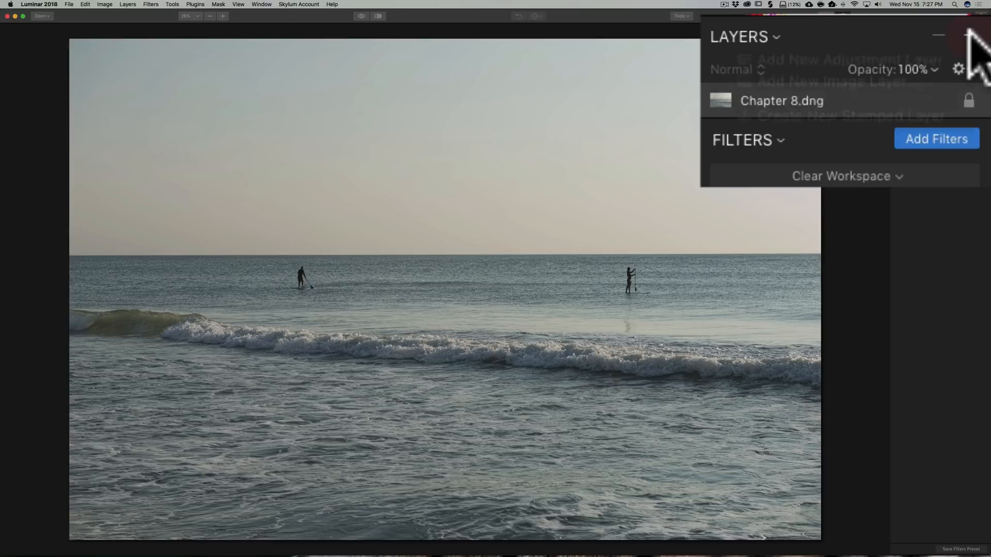
Start adding a new image layer from a file via the Layers panel's + menu
click(969, 35)
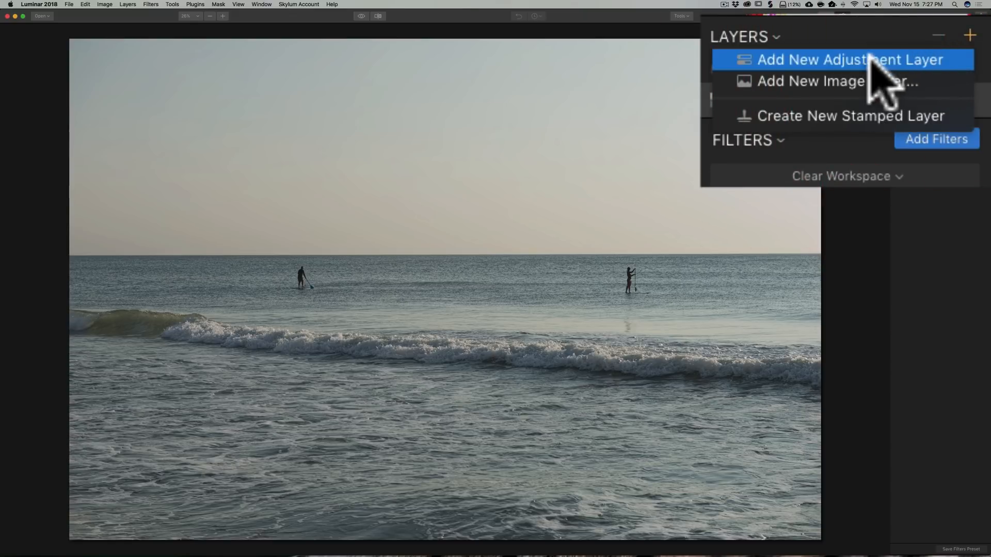
mouse_move(897, 82)
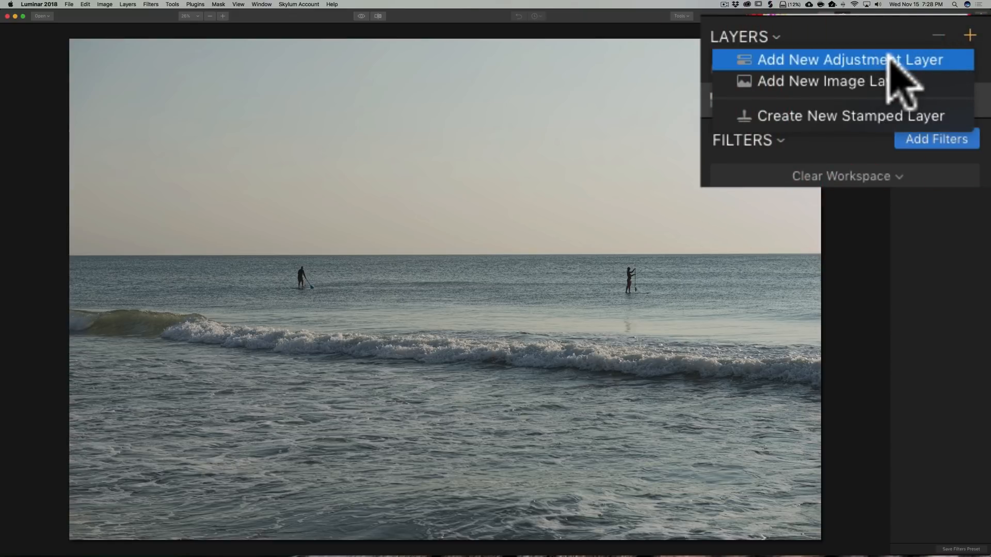
mouse_move(822, 80)
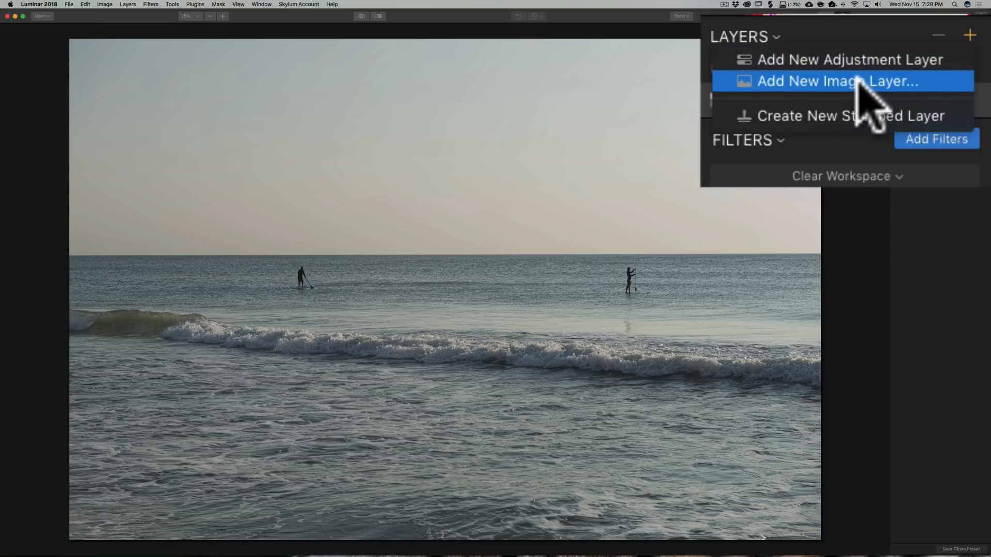
click(832, 80)
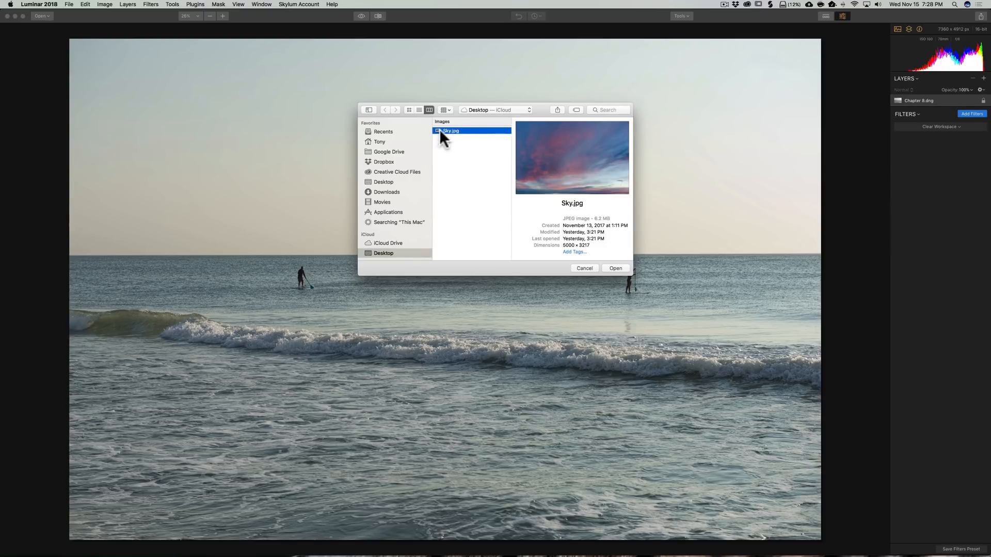
Load Sky.jpg as a new sunset sky layer above the beach photo
click(614, 268)
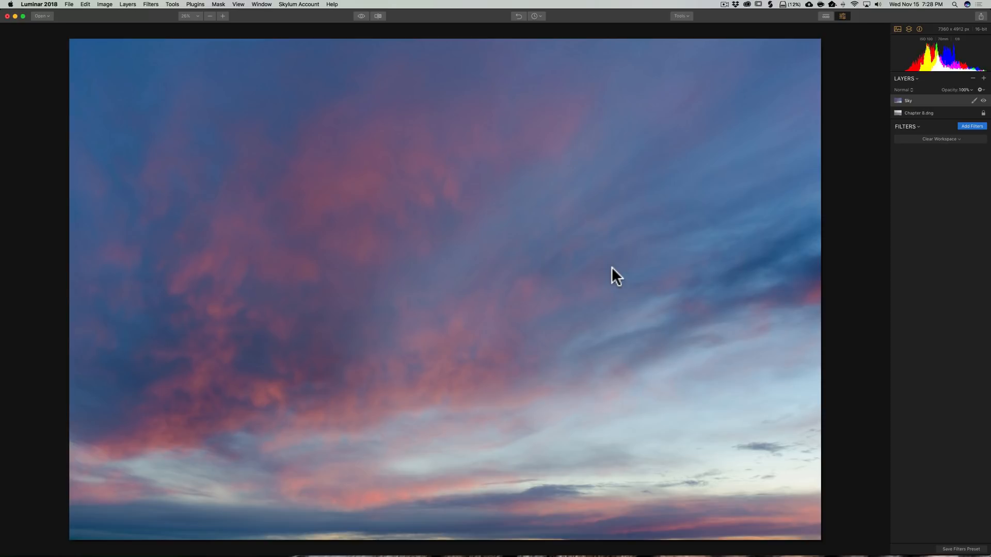
mouse_move(515, 292)
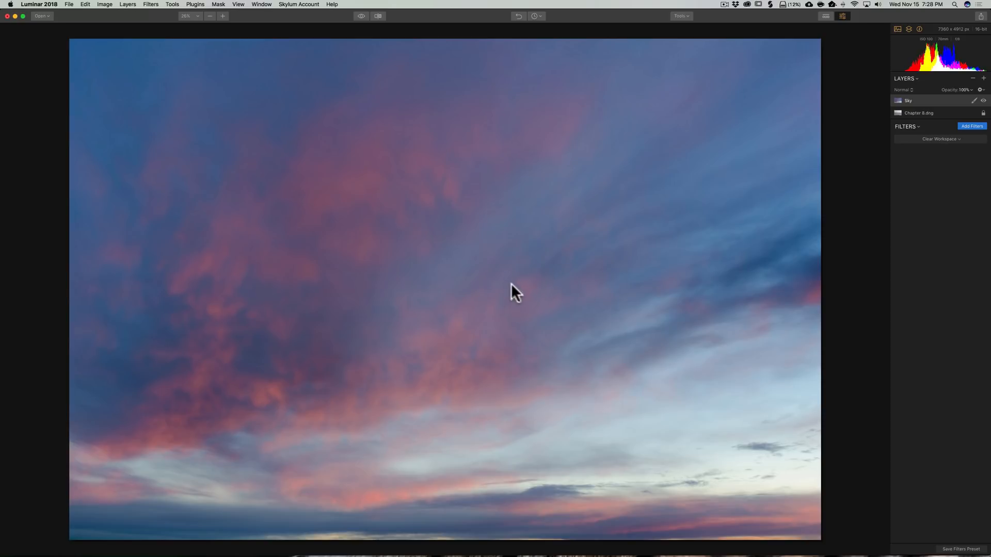
mouse_move(547, 286)
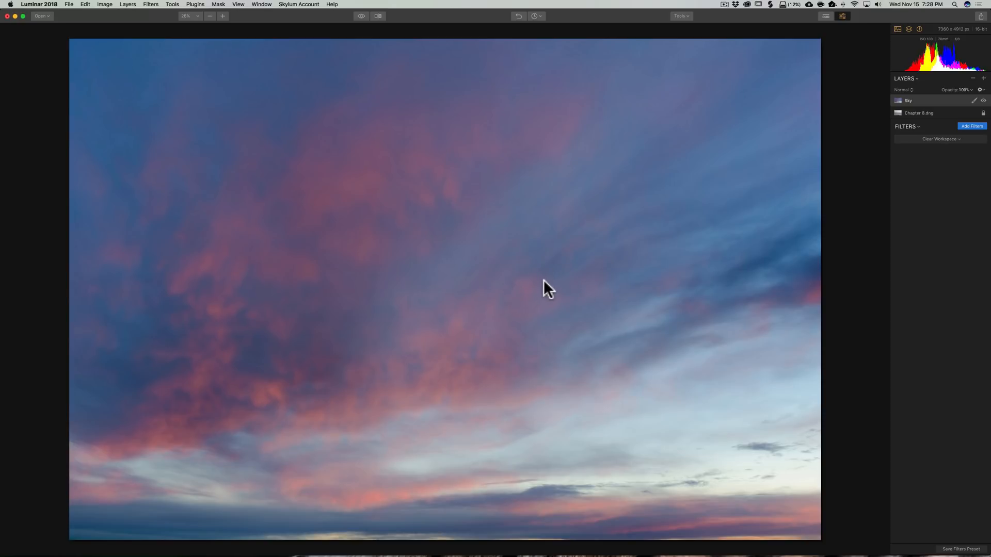
mouse_move(703, 181)
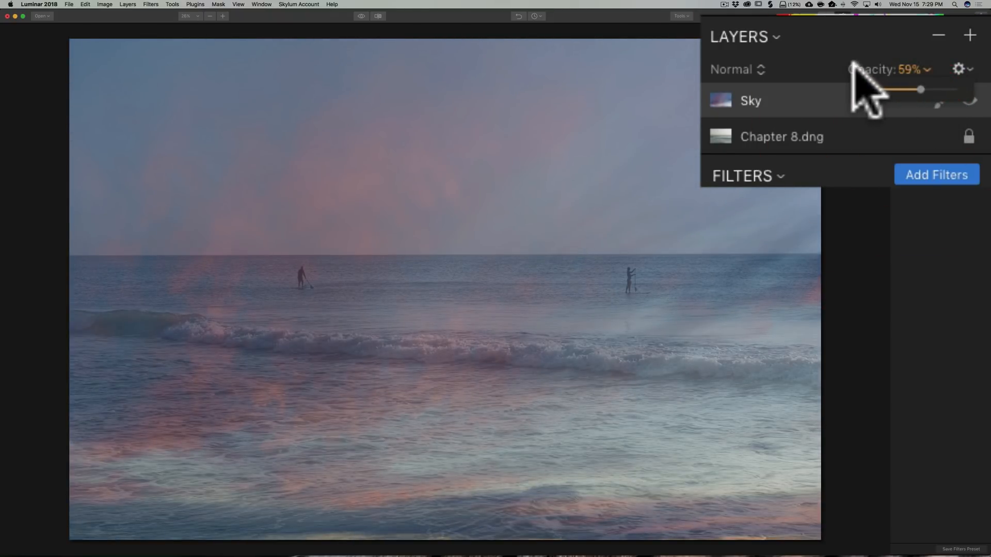
mouse_move(642, 238)
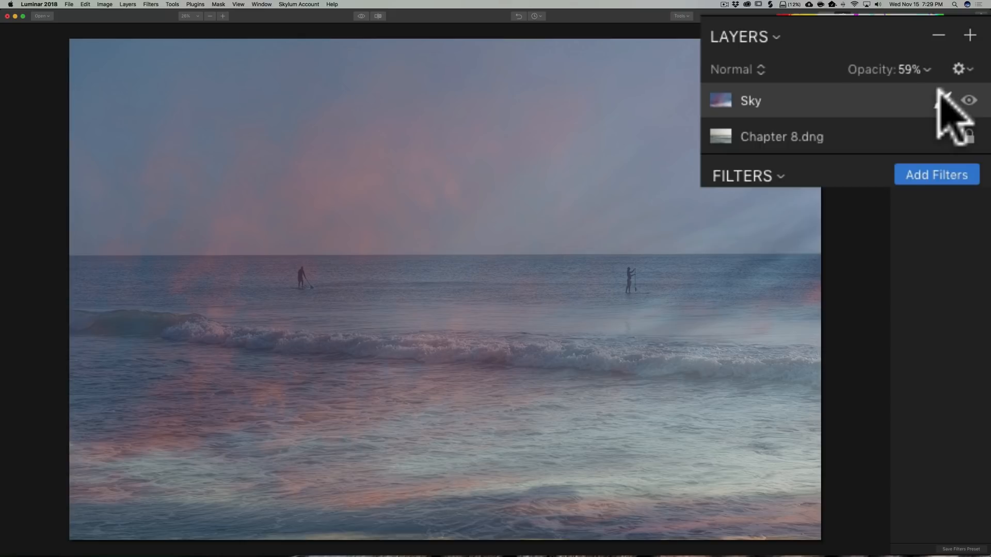
mouse_move(945, 123)
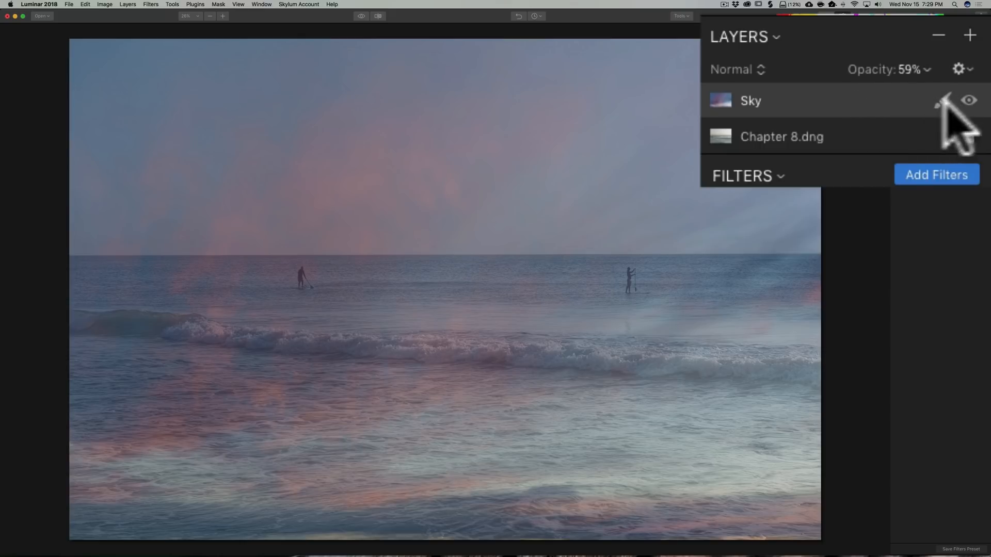
Apply a Gradient Mask to the Sky layer from its masking choices
click(942, 100)
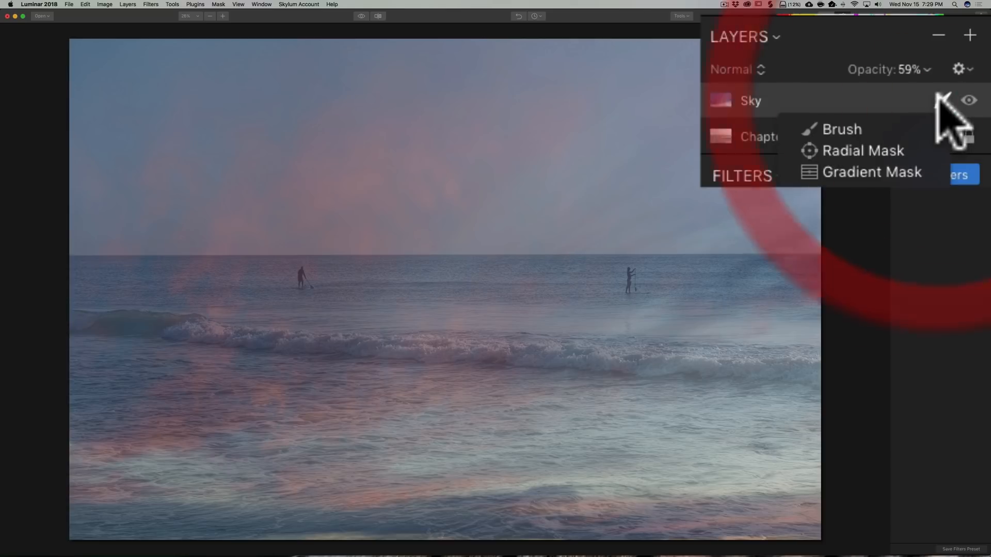
mouse_move(863, 151)
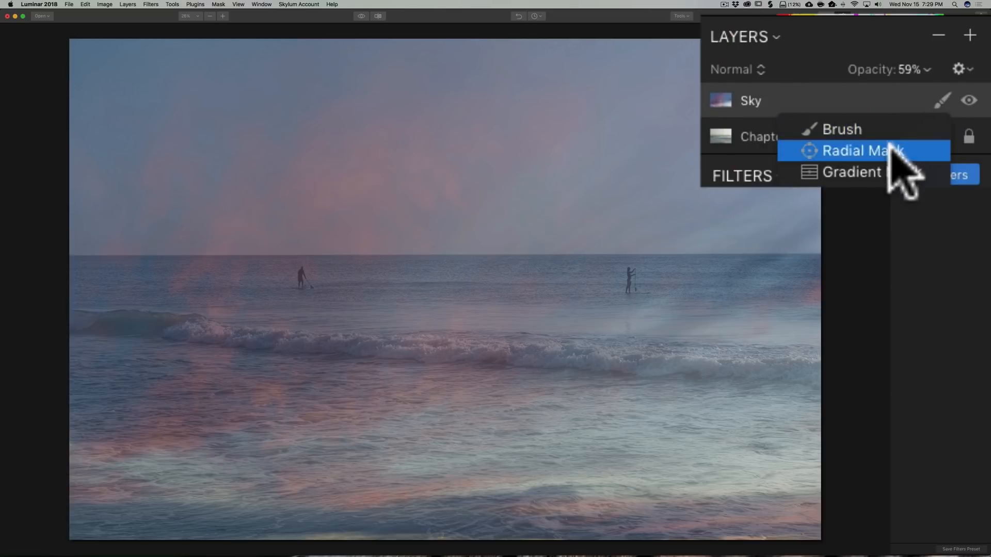
click(861, 151)
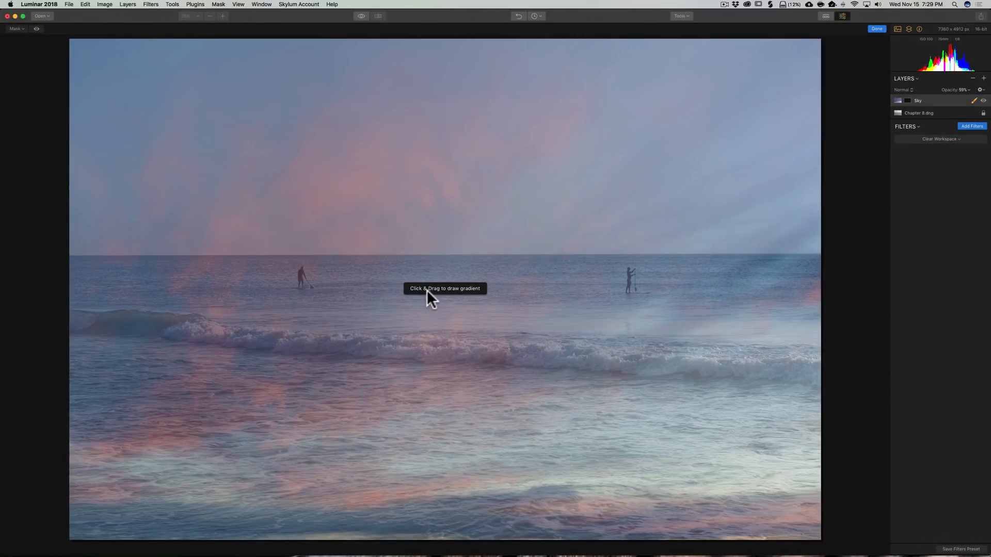
mouse_move(469, 298)
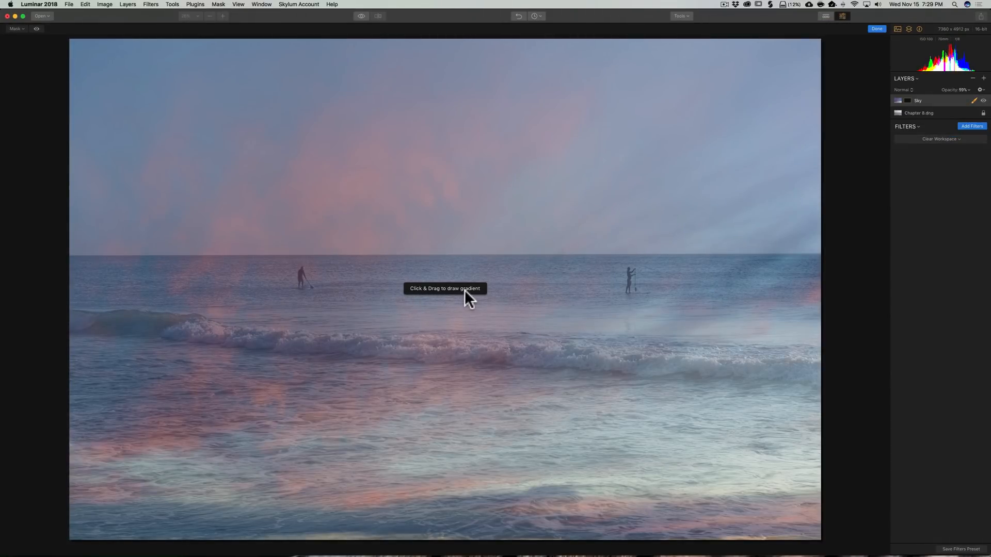
mouse_move(465, 175)
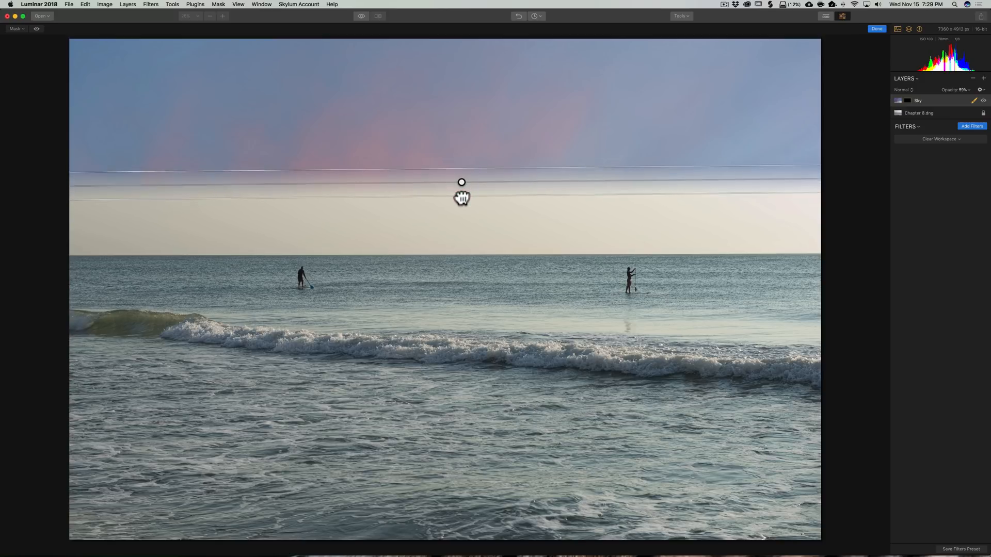
Drag the gradient mask down so the sunset ends at the horizon, leaving the sea clear
click(461, 196)
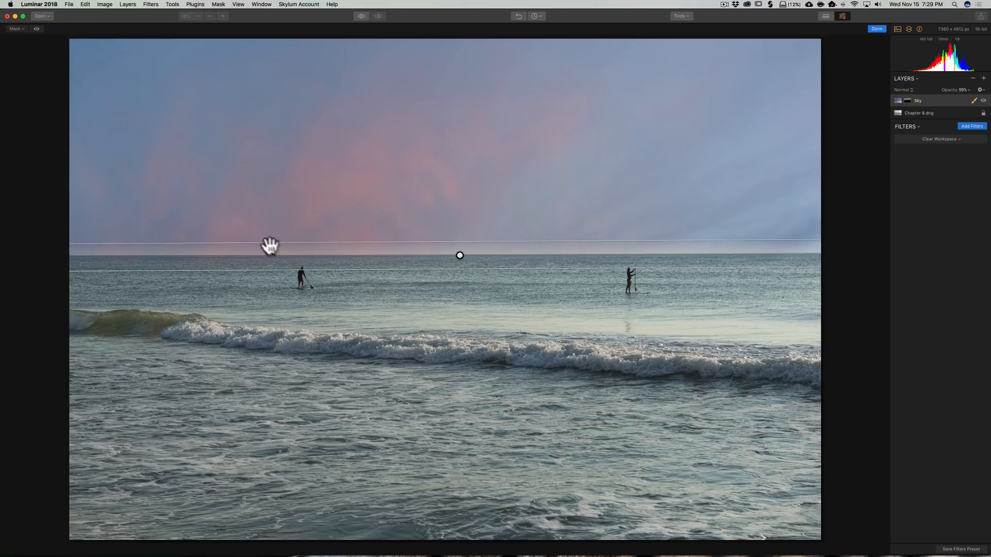
mouse_move(459, 255)
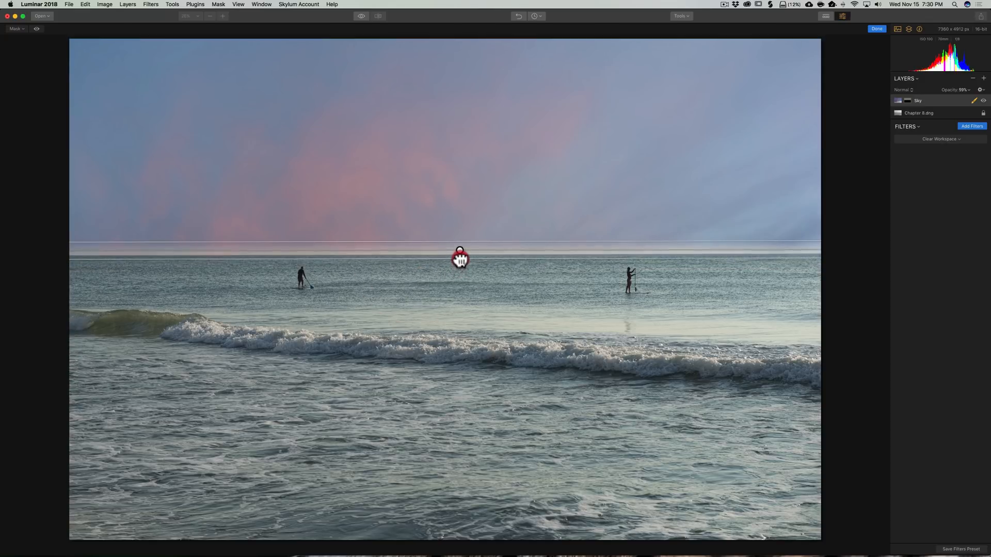
mouse_move(466, 242)
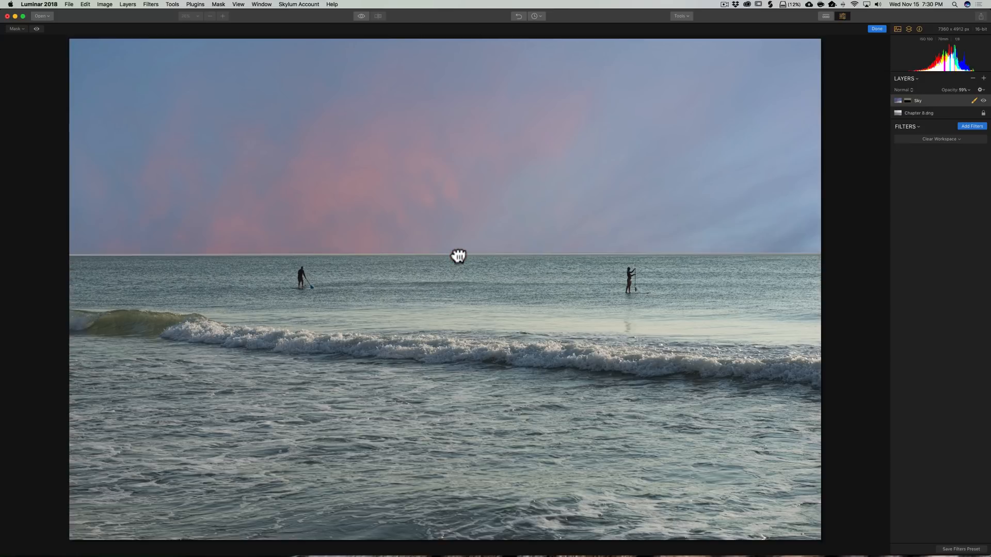
click(458, 255)
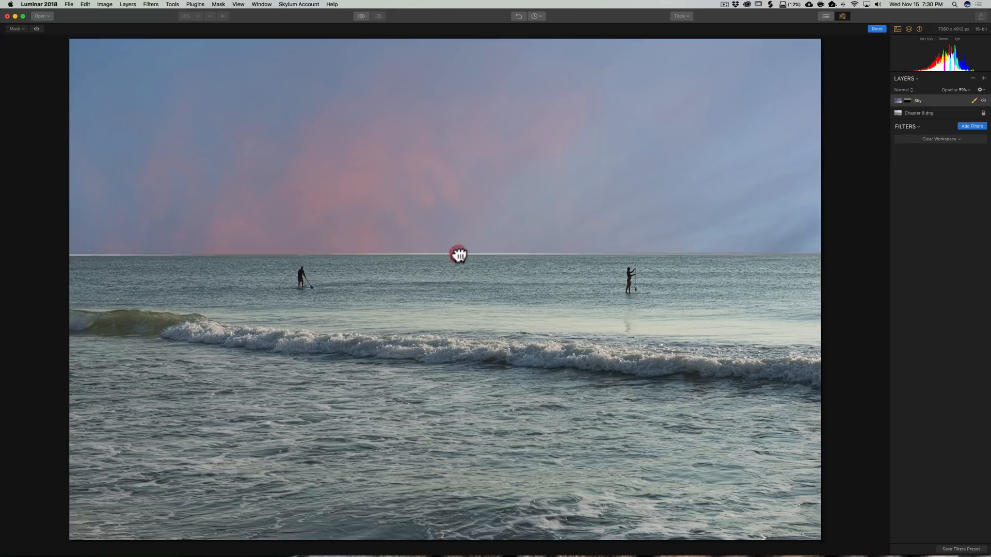
mouse_move(518, 238)
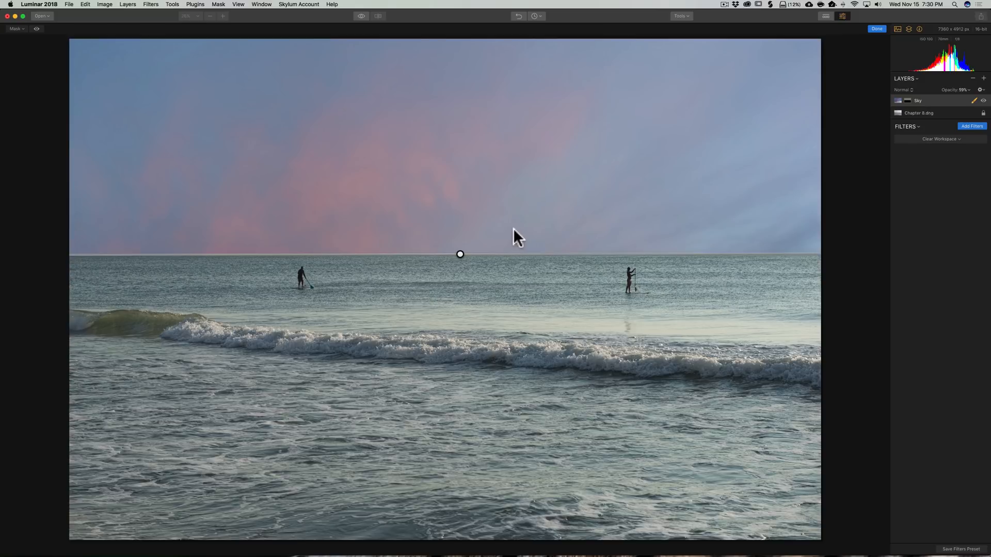
mouse_move(880, 151)
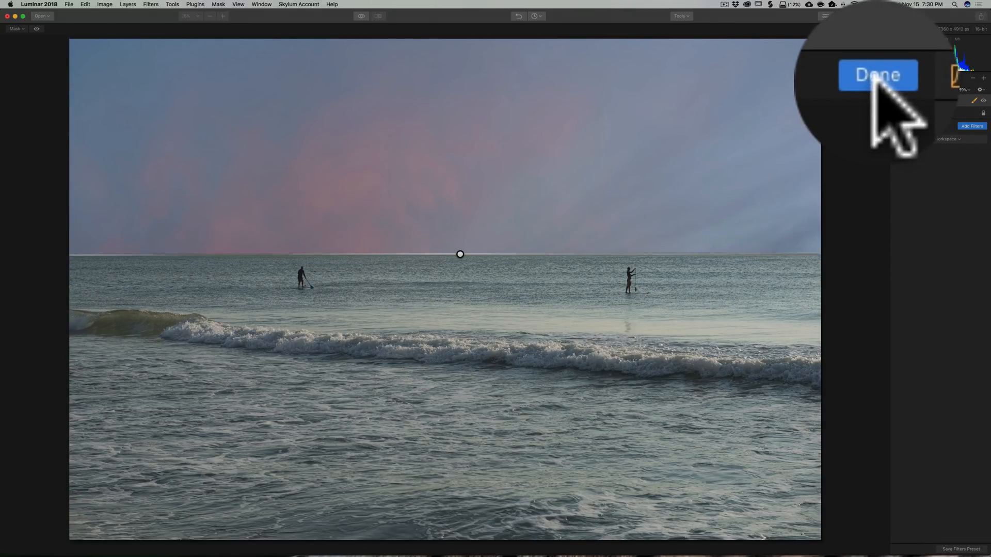
click(878, 75)
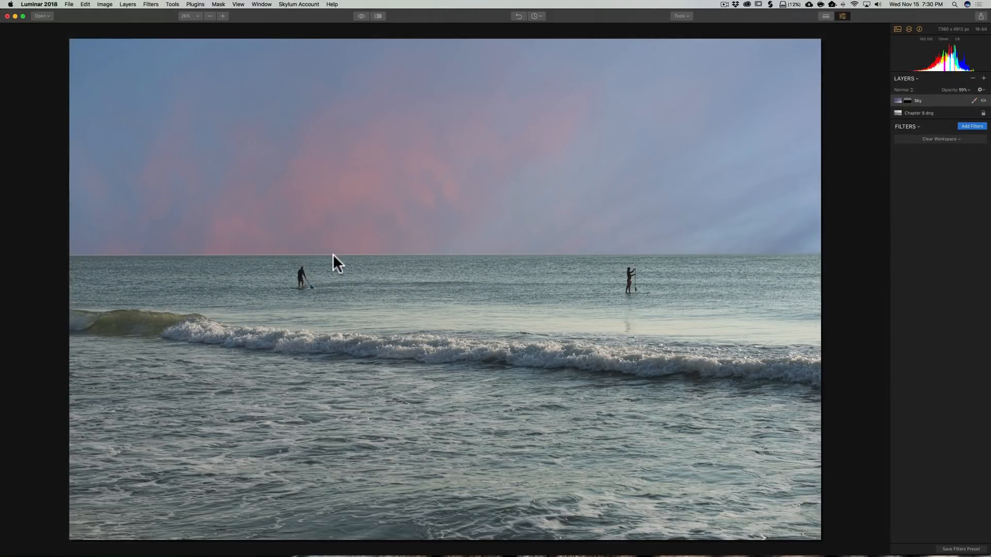
mouse_move(468, 262)
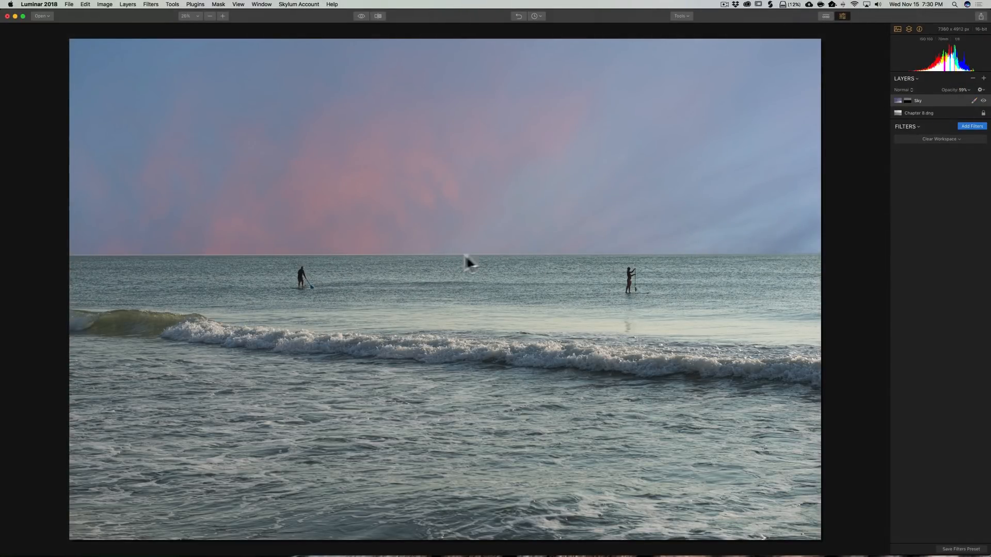
mouse_move(259, 262)
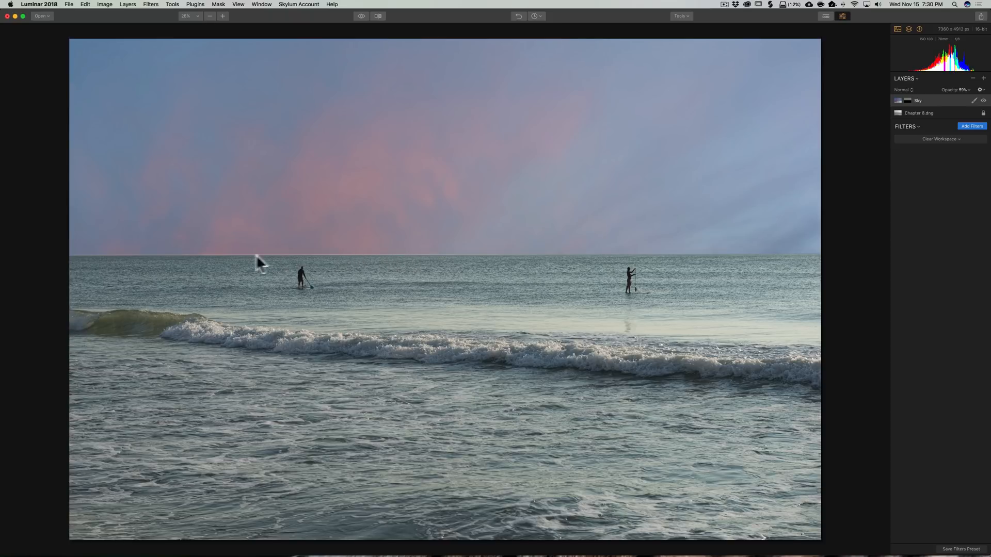
mouse_move(457, 245)
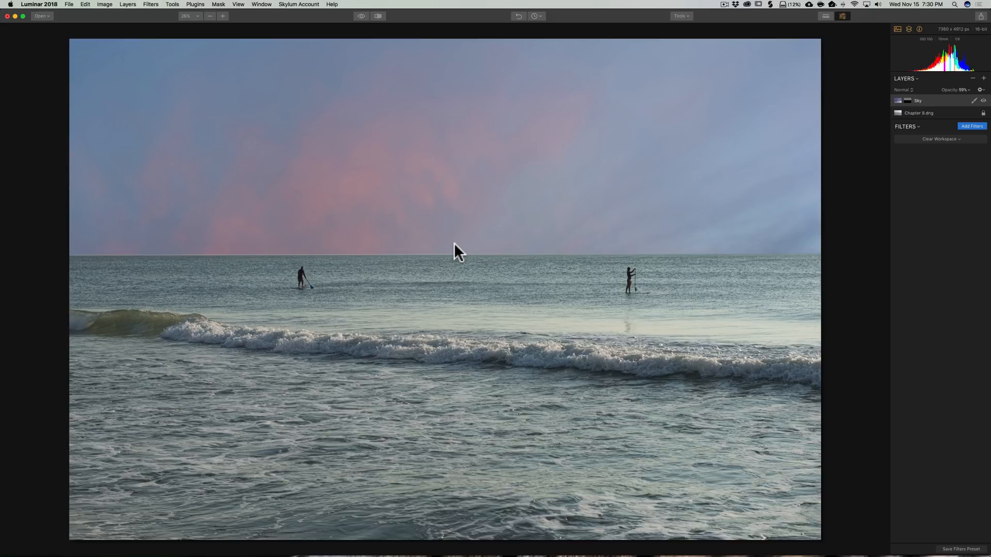
mouse_move(477, 246)
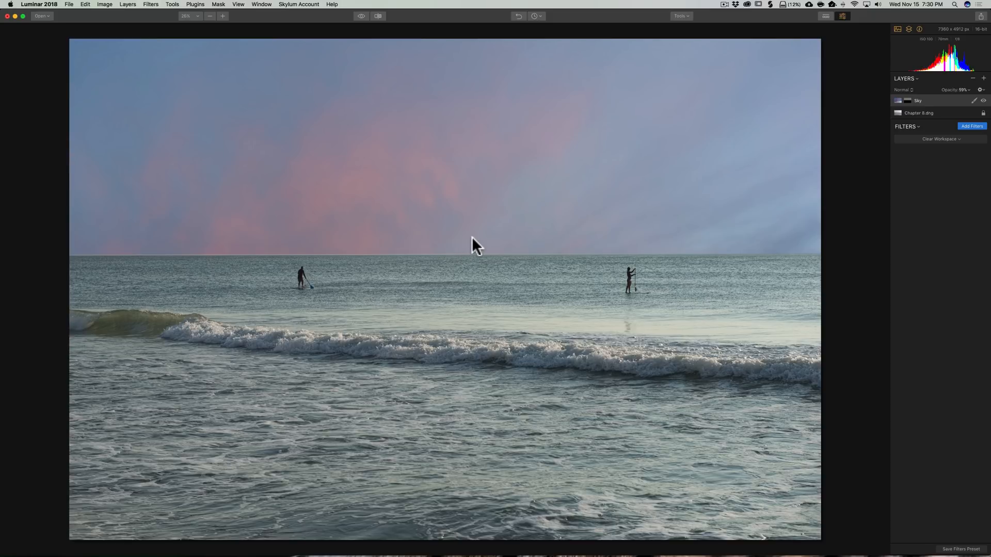
mouse_move(455, 239)
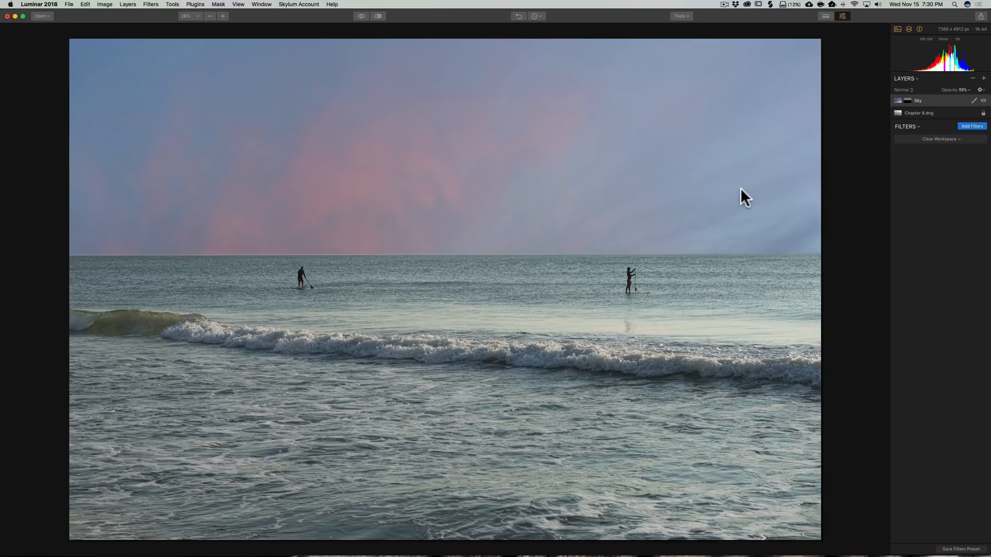
mouse_move(457, 175)
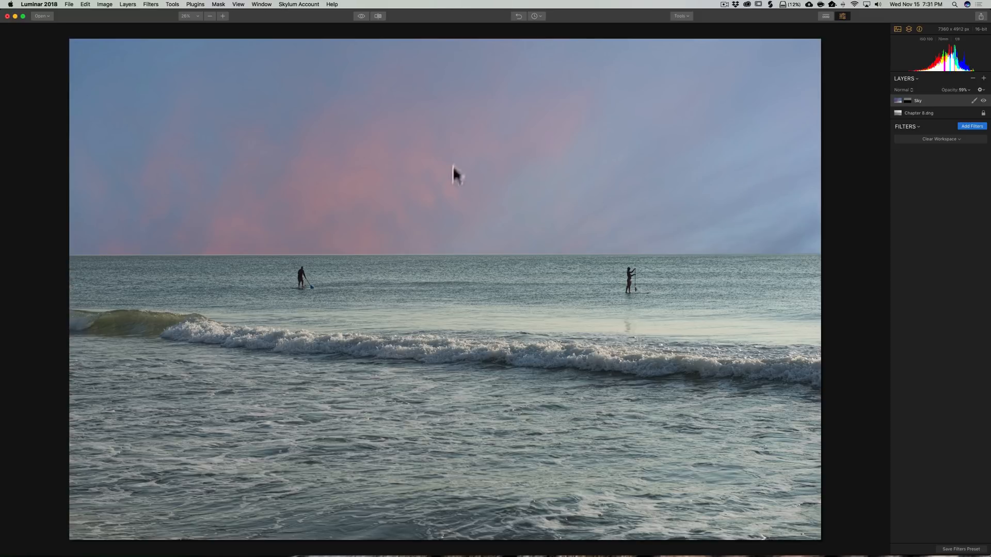
mouse_move(941, 110)
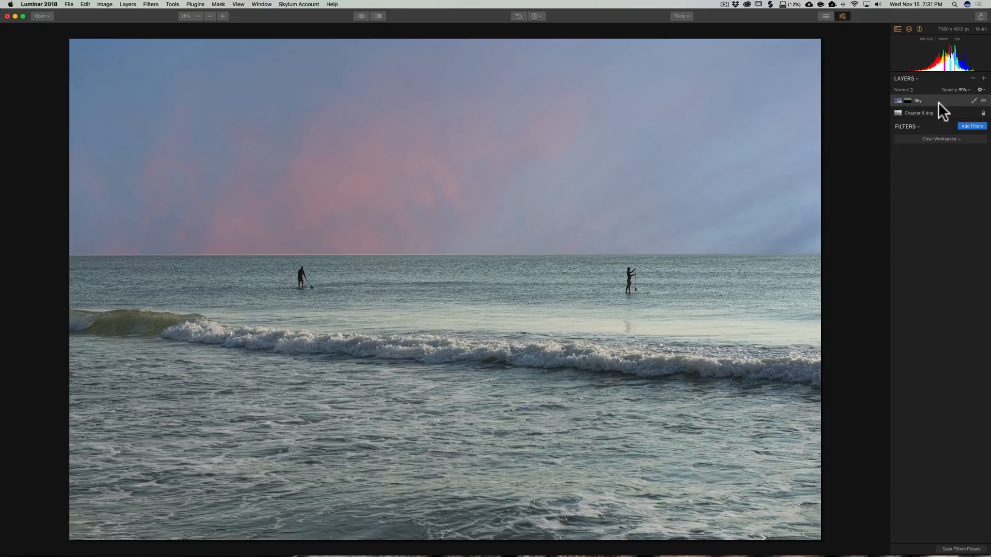
mouse_move(630, 193)
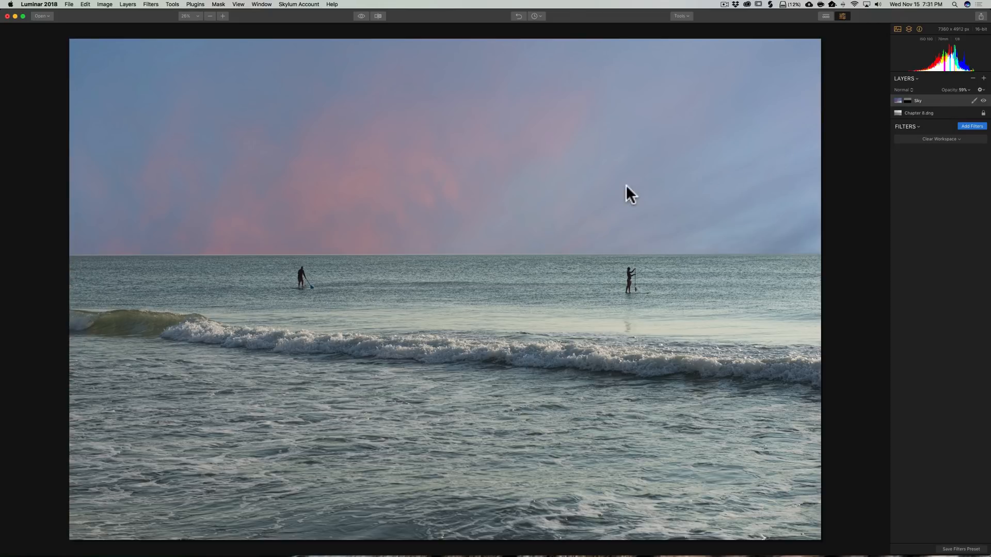
mouse_move(626, 193)
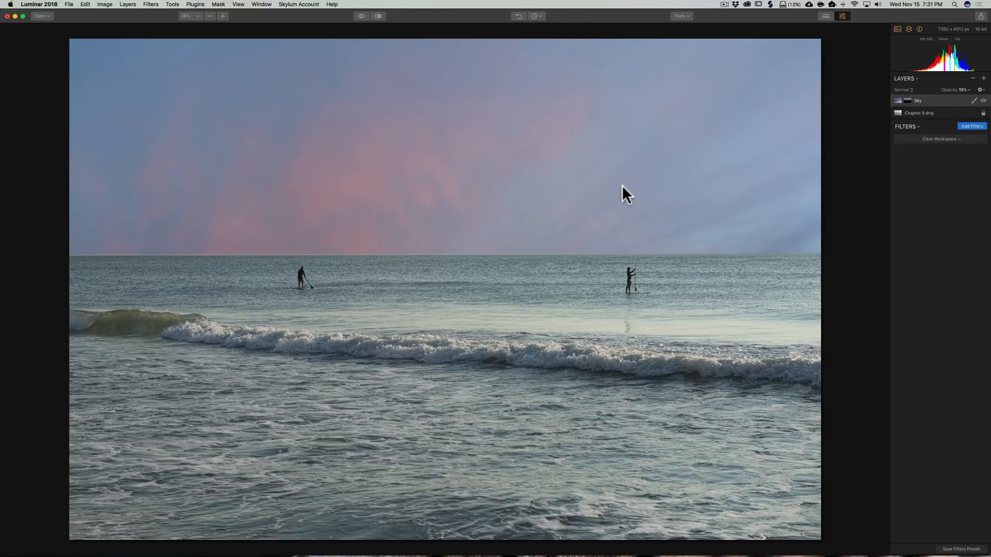
mouse_move(948, 106)
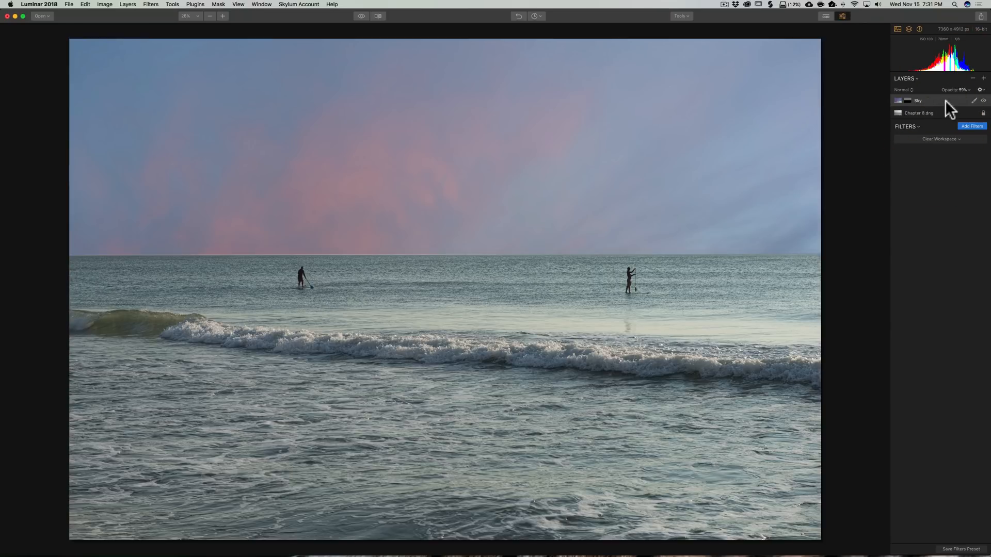
mouse_move(684, 18)
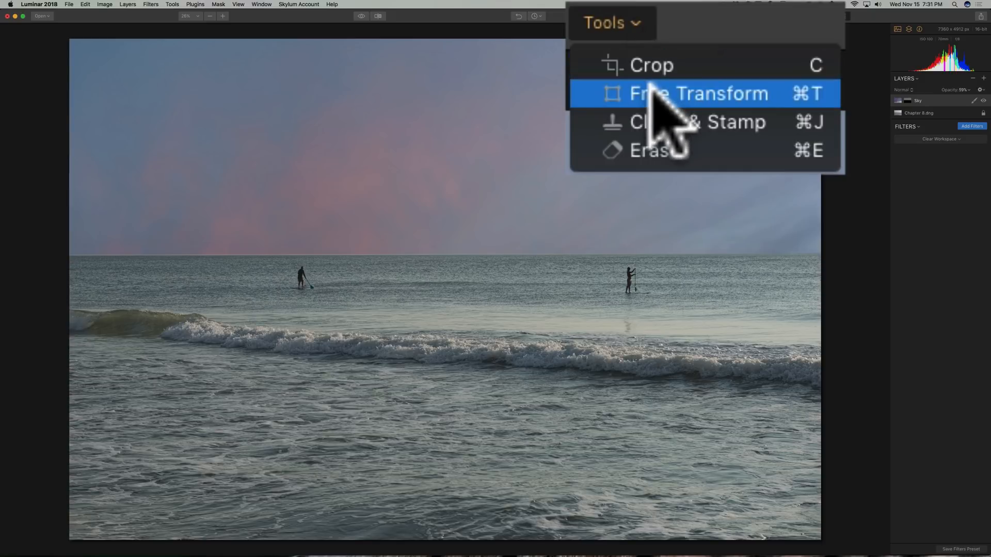
Start Free Transform on the Sky layer to resize it above the horizon
click(699, 94)
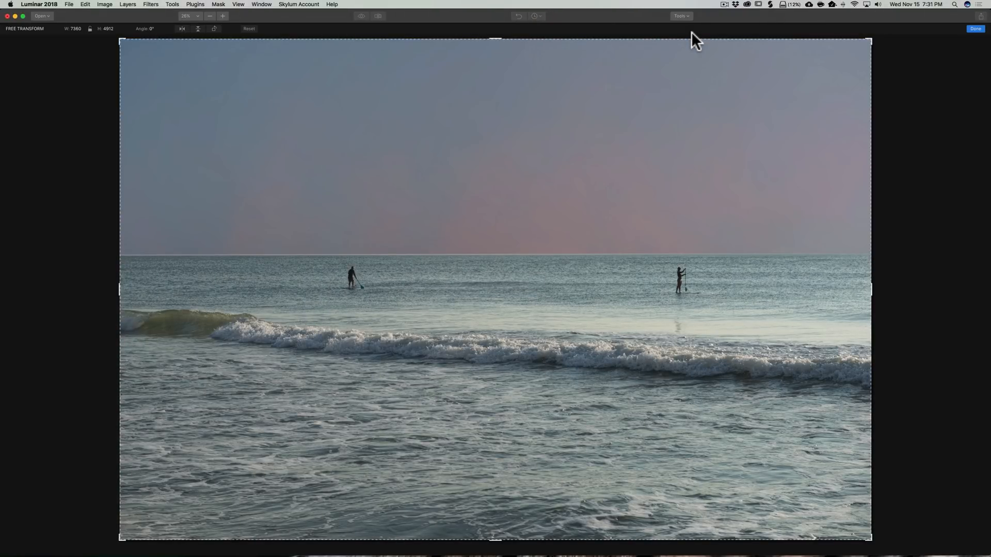
mouse_move(501, 478)
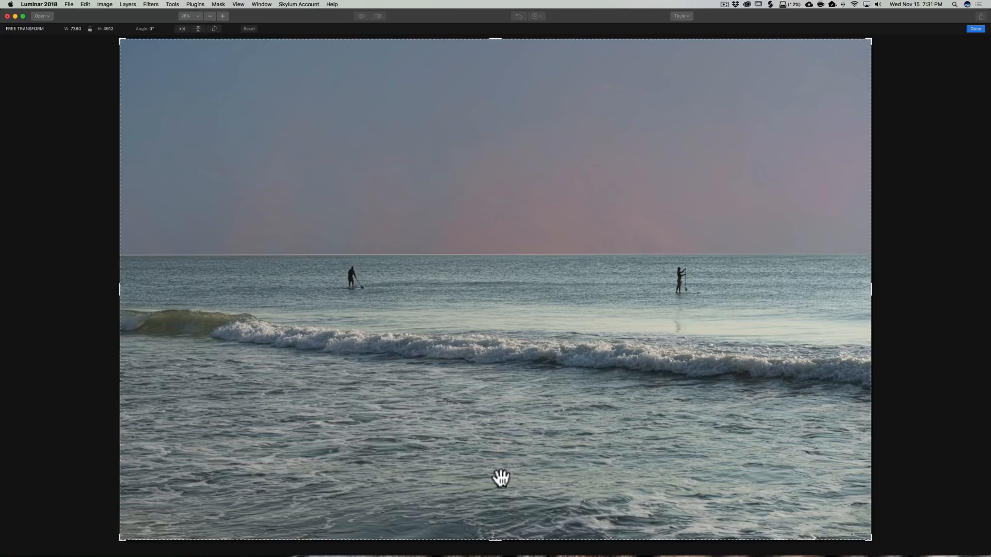
mouse_move(494, 540)
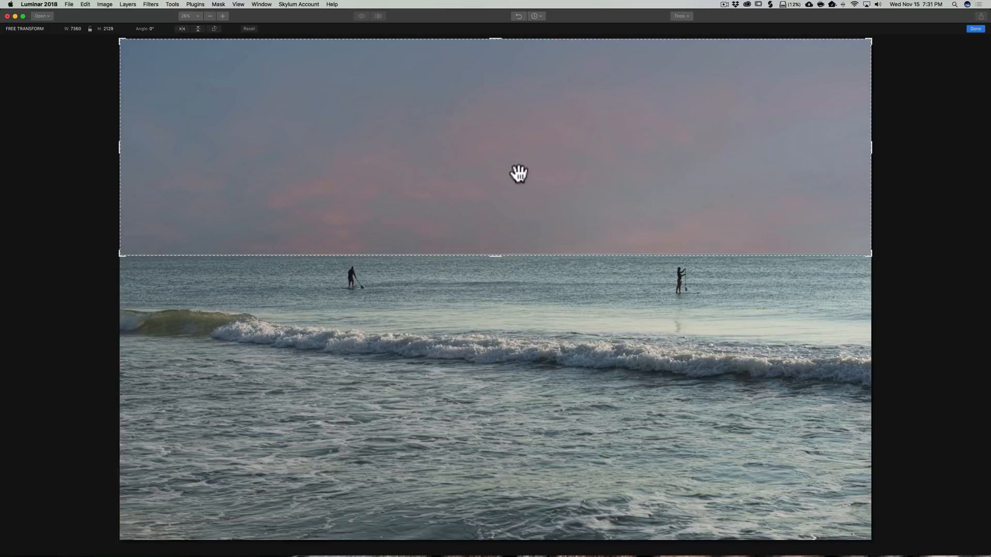
mouse_move(517, 182)
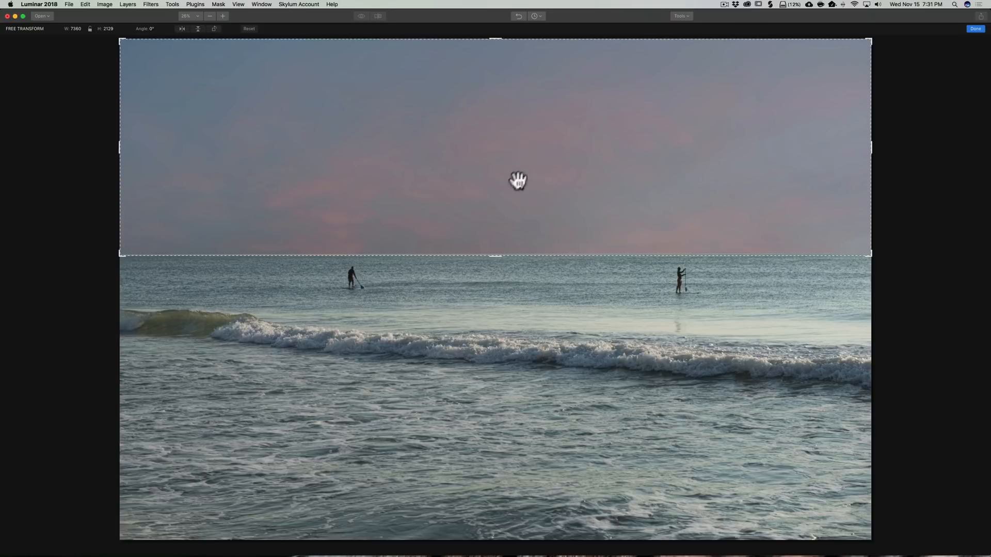
mouse_move(500, 232)
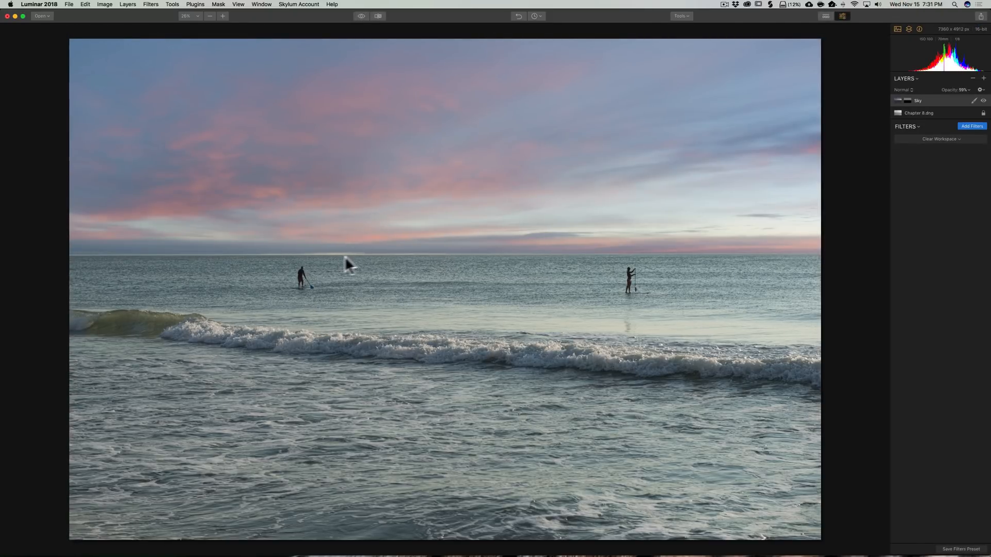
mouse_move(578, 258)
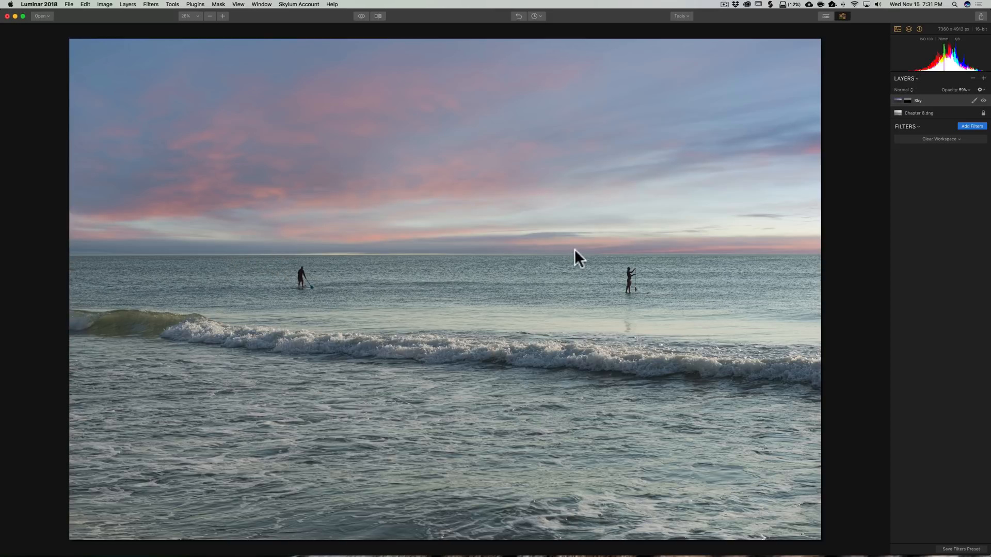
mouse_move(517, 188)
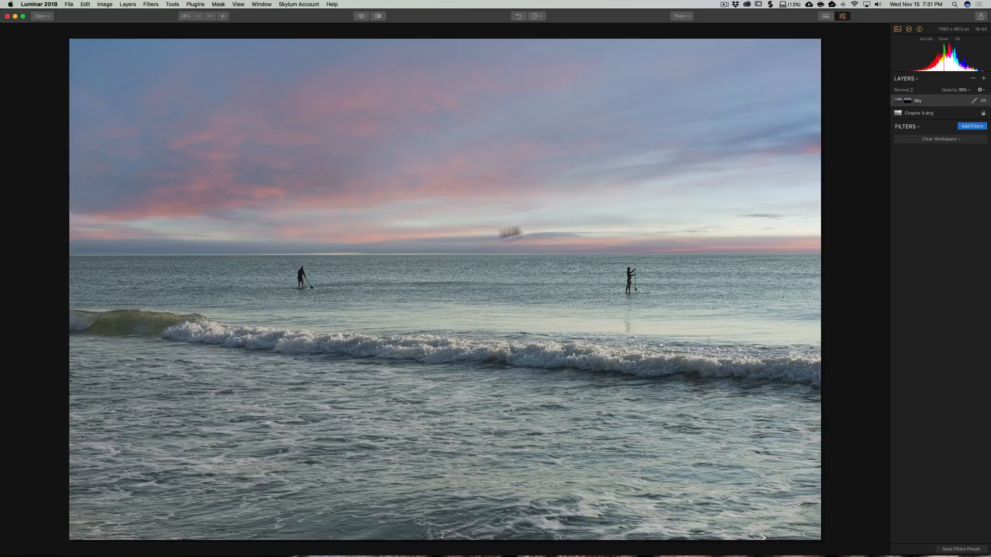
mouse_move(920, 133)
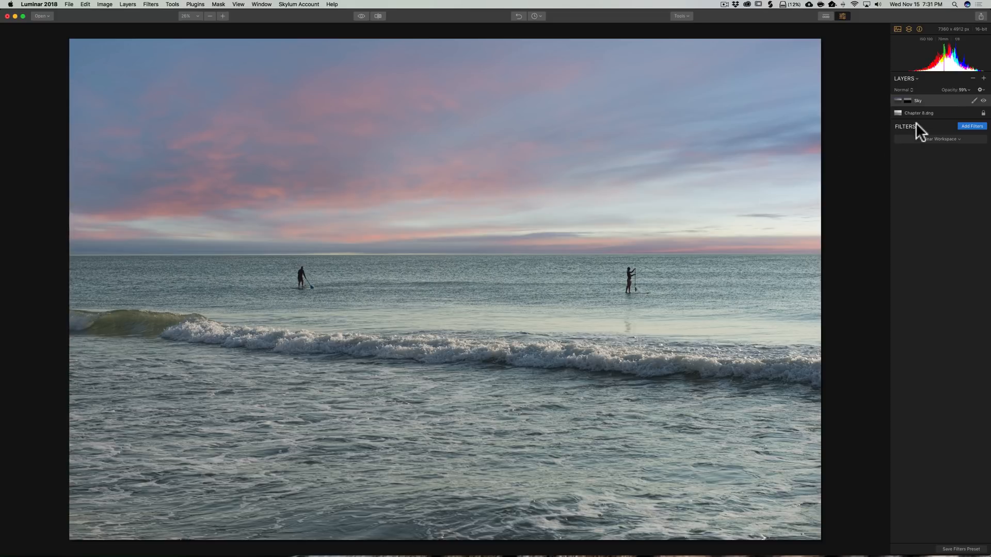
mouse_move(941, 117)
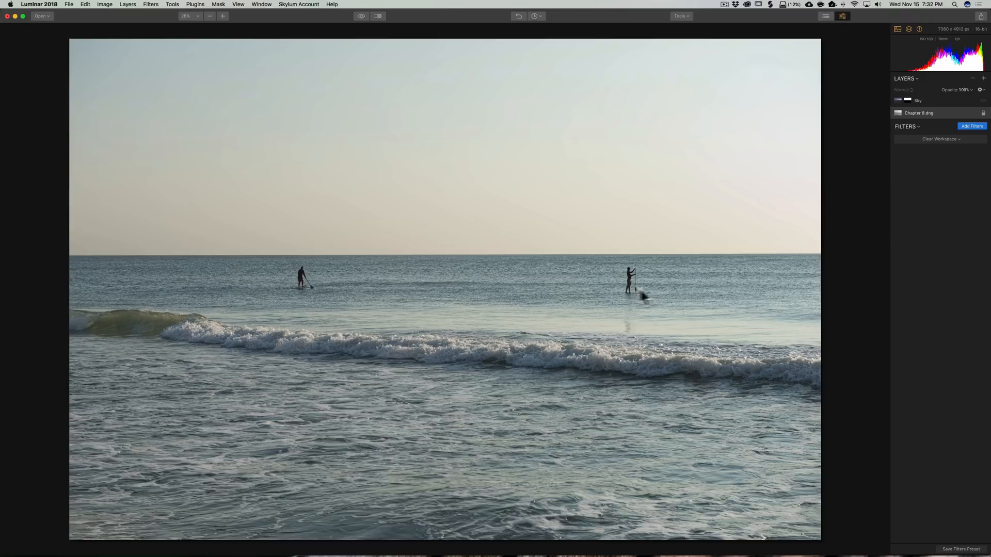
mouse_move(685, 281)
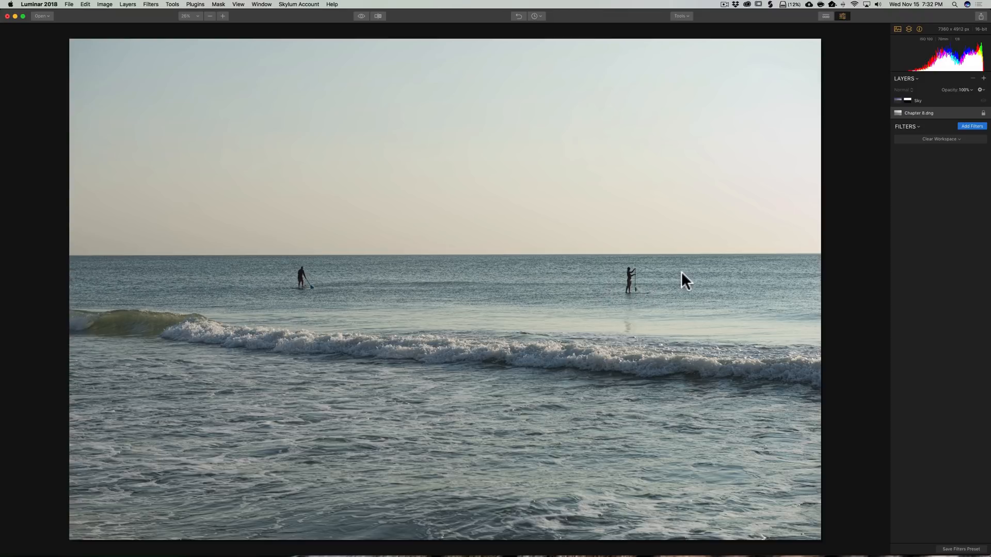
mouse_move(810, 125)
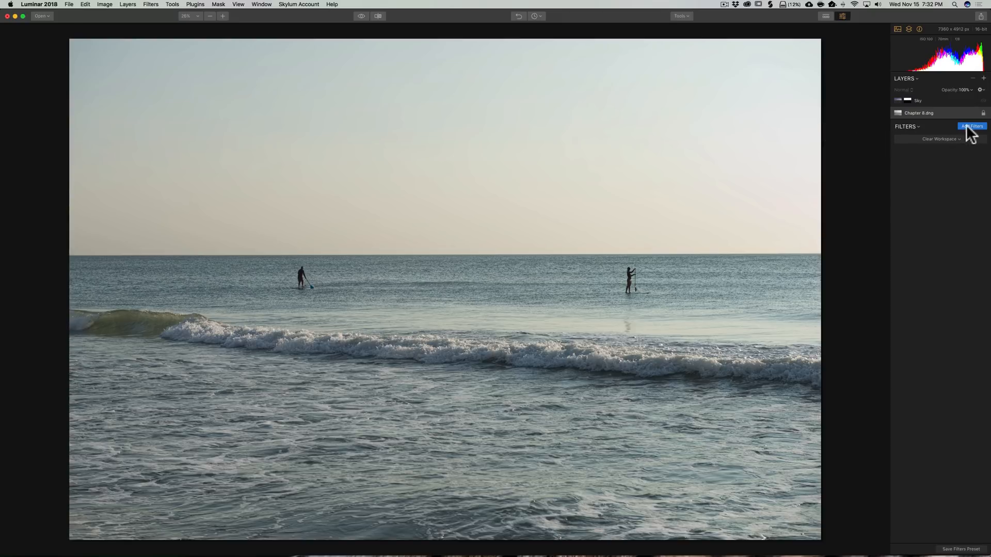
Bring up the Filters Catalog for the base beach photo and browse the Essential filters
click(971, 126)
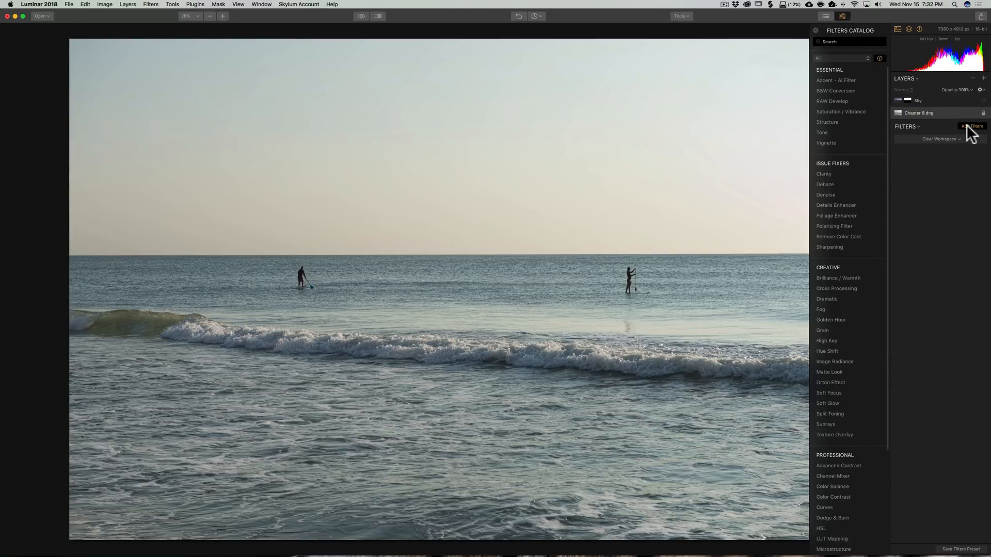
mouse_move(841, 112)
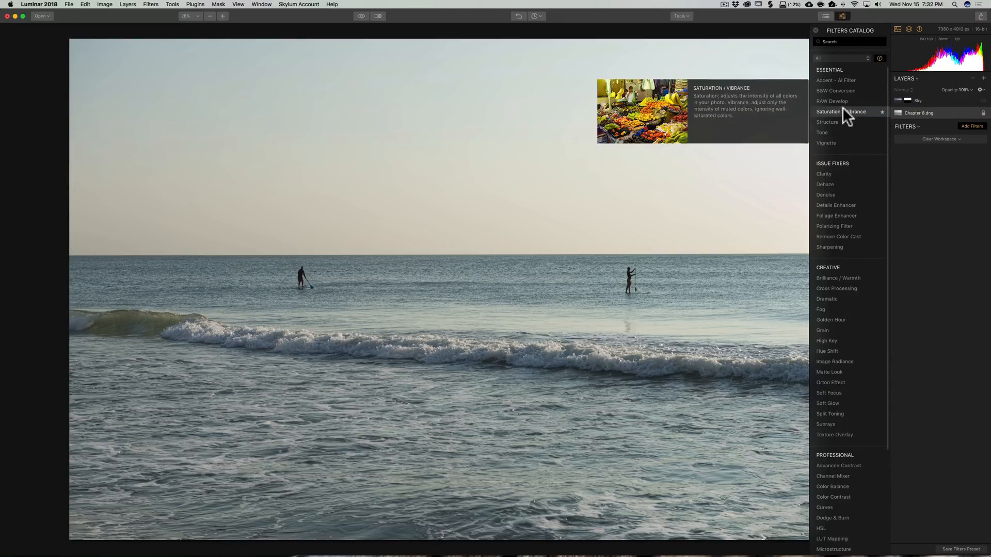
mouse_move(832, 101)
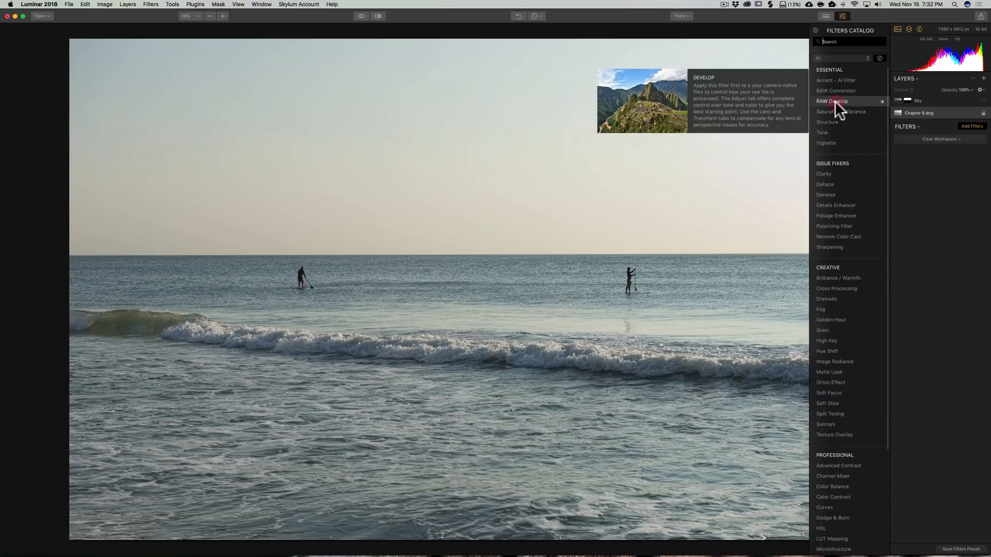
click(832, 101)
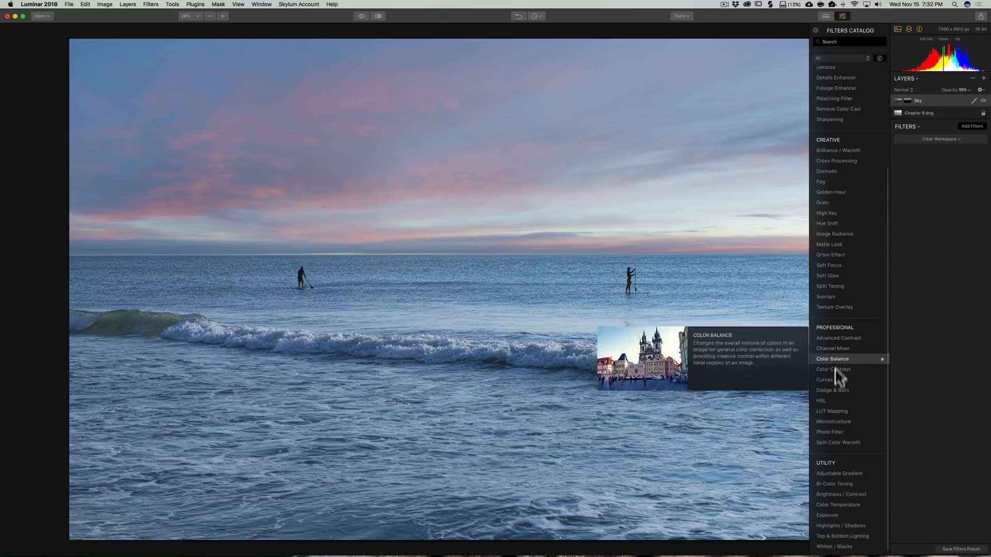
mouse_move(839, 443)
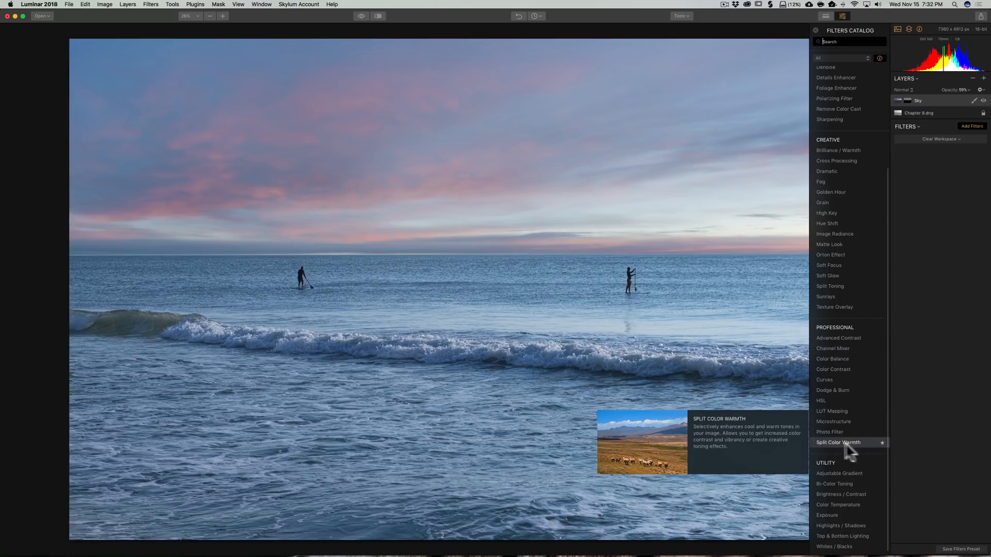
mouse_move(859, 450)
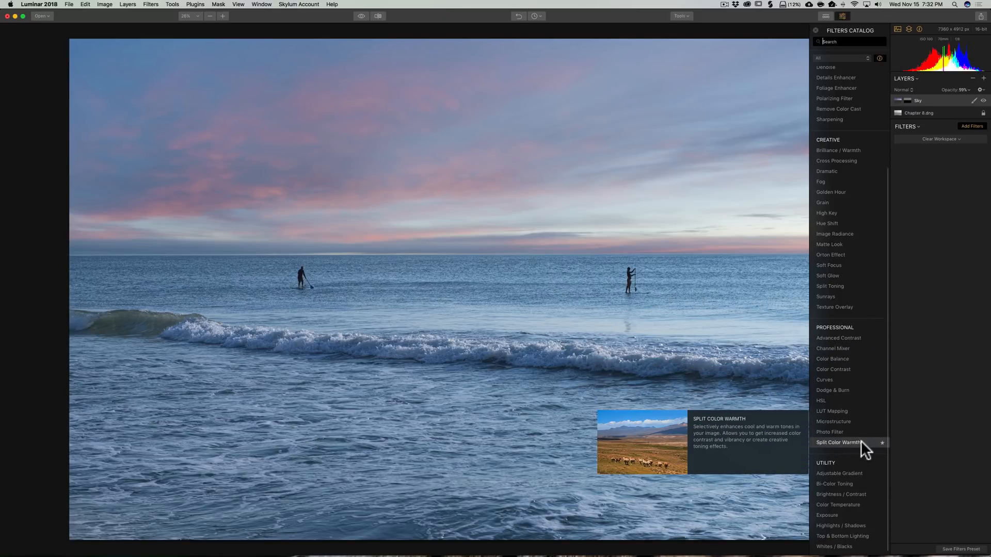
mouse_move(861, 450)
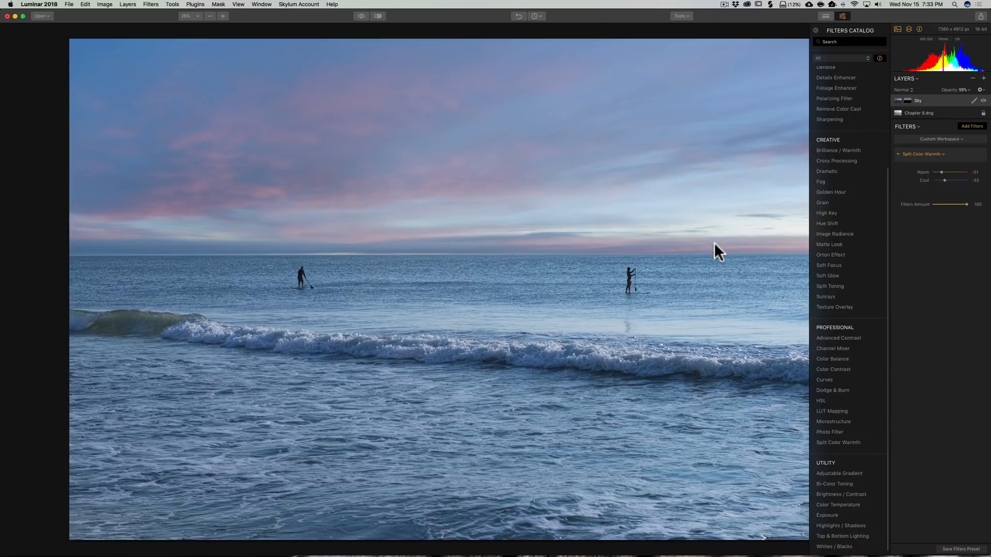
mouse_move(770, 244)
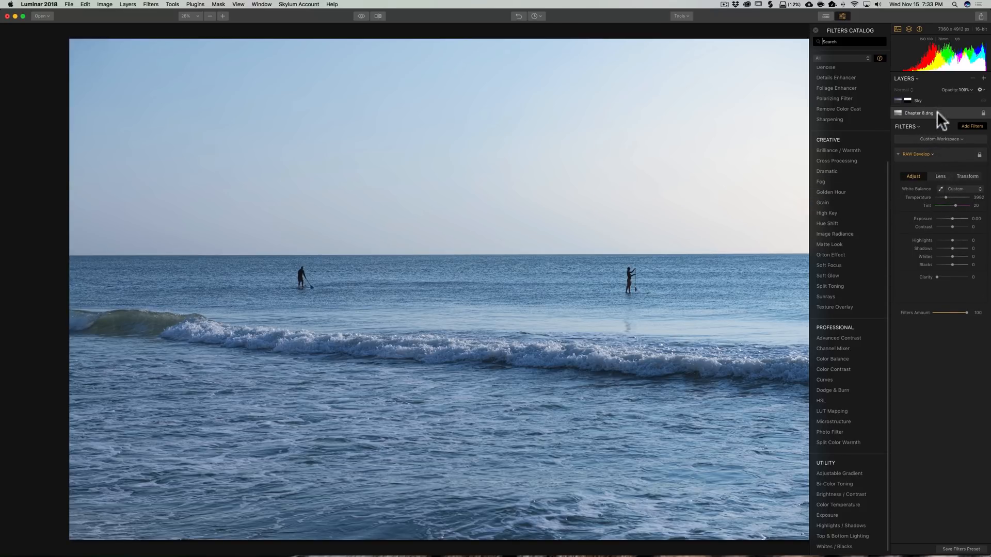
Lower the Sky layer's opacity to 75% for a subtler blend
click(918, 100)
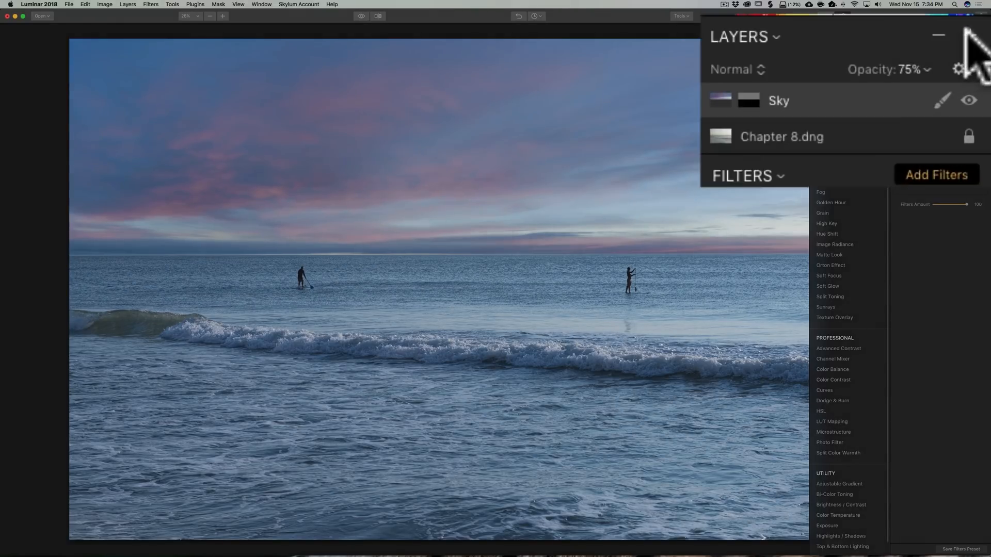
Create a new stamped layer merging the sky and beach layers at the top of the stack
click(966, 36)
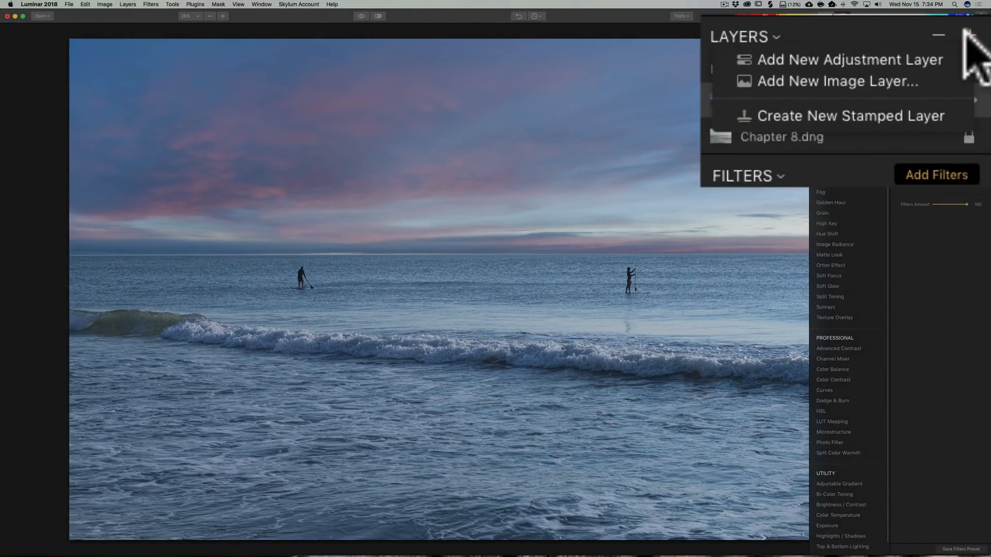
mouse_move(849, 115)
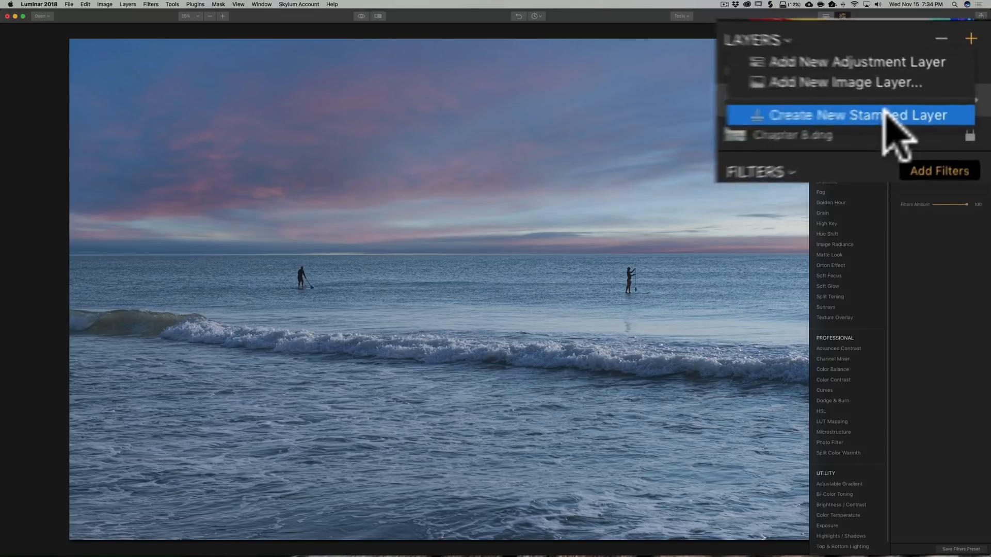
click(850, 115)
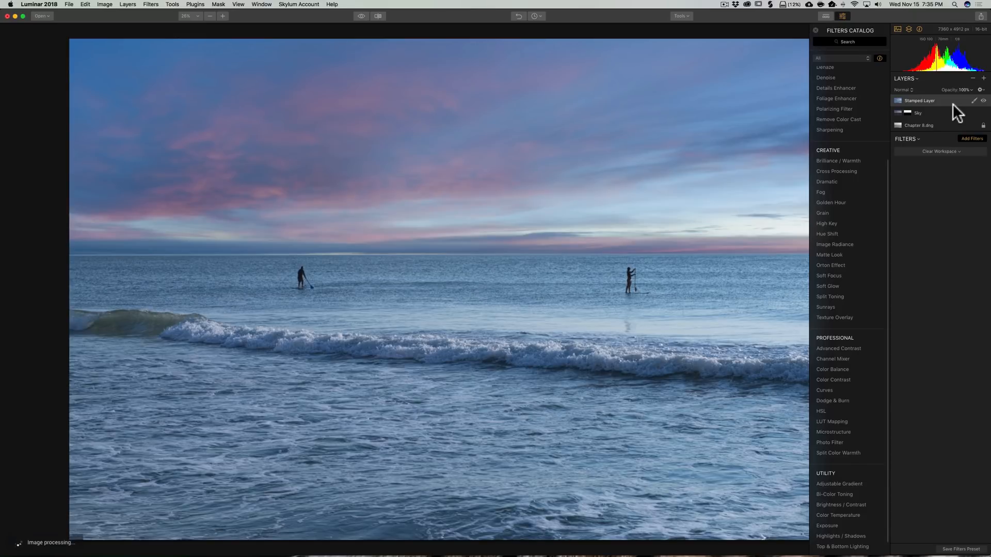
mouse_move(829, 130)
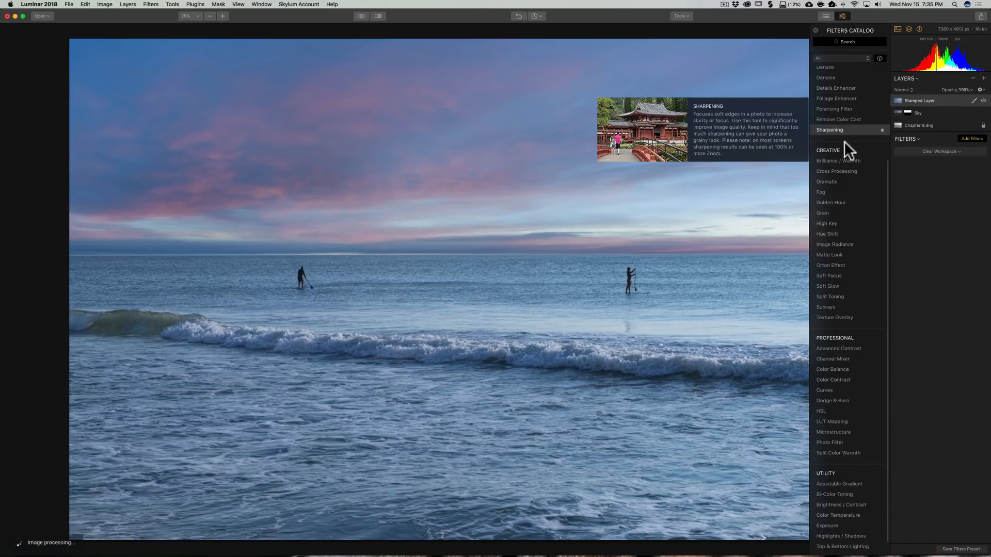
scroll(up, 3)
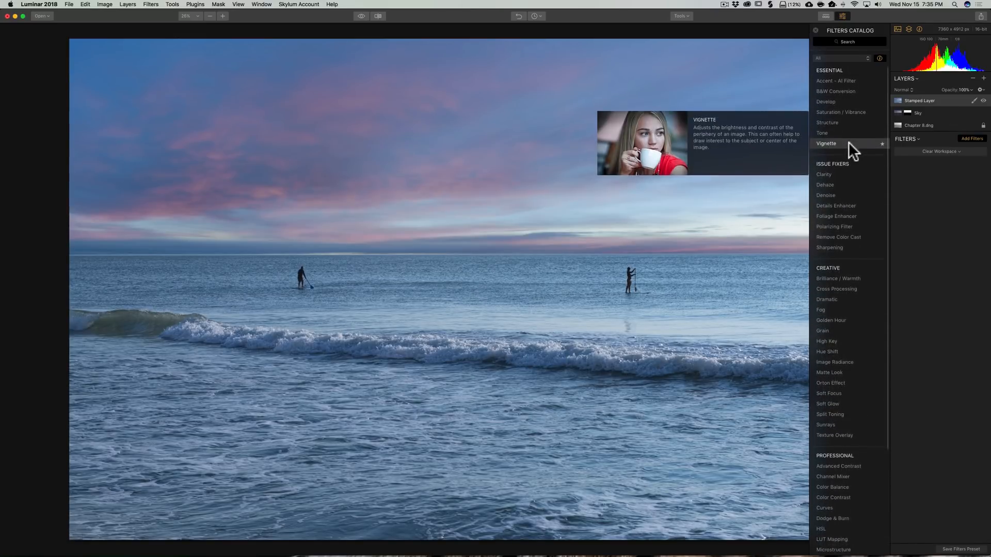
mouse_move(845, 91)
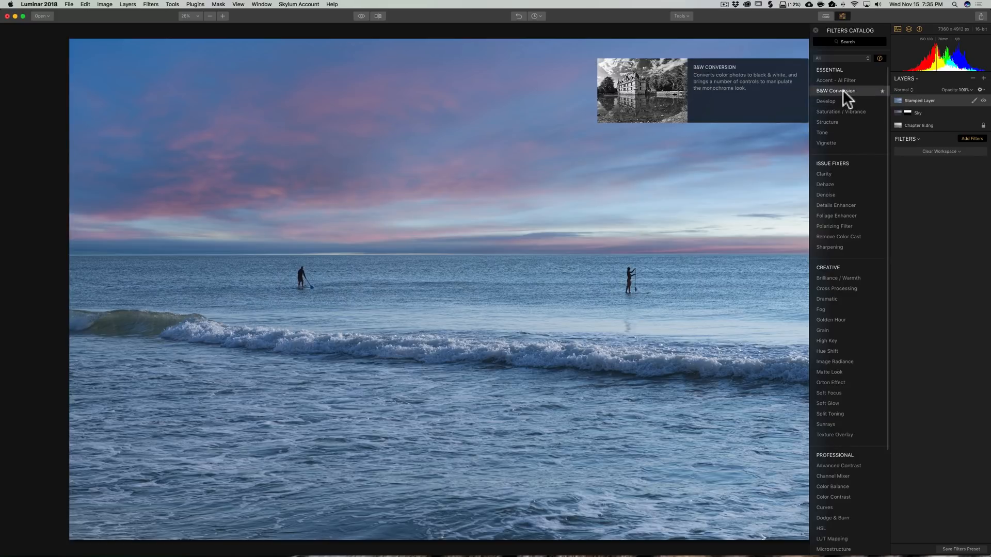
click(835, 91)
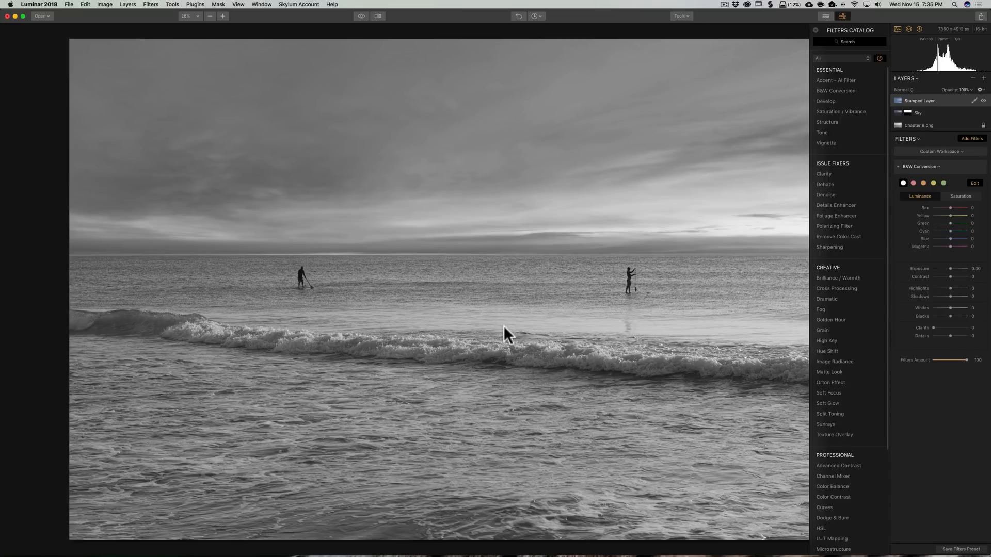
mouse_move(664, 234)
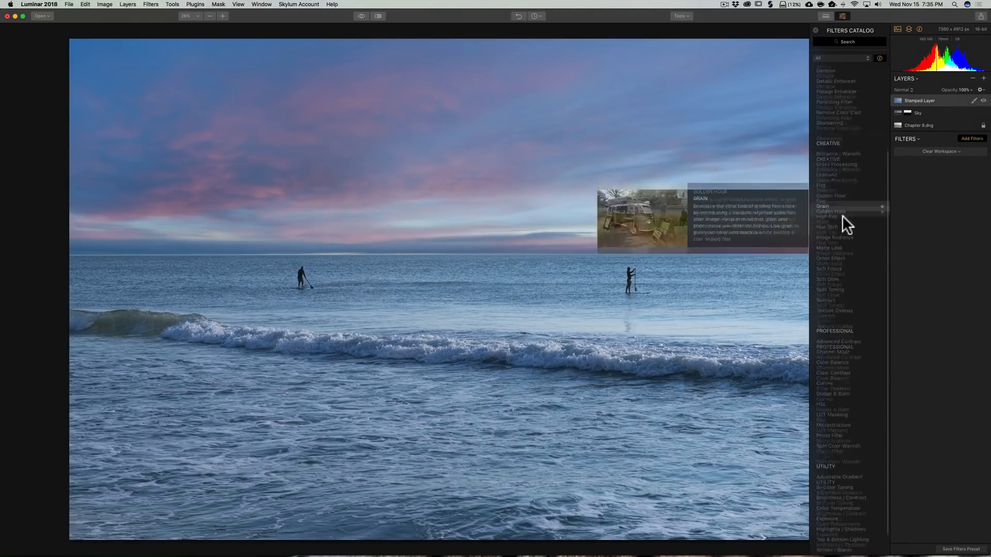
mouse_move(830, 254)
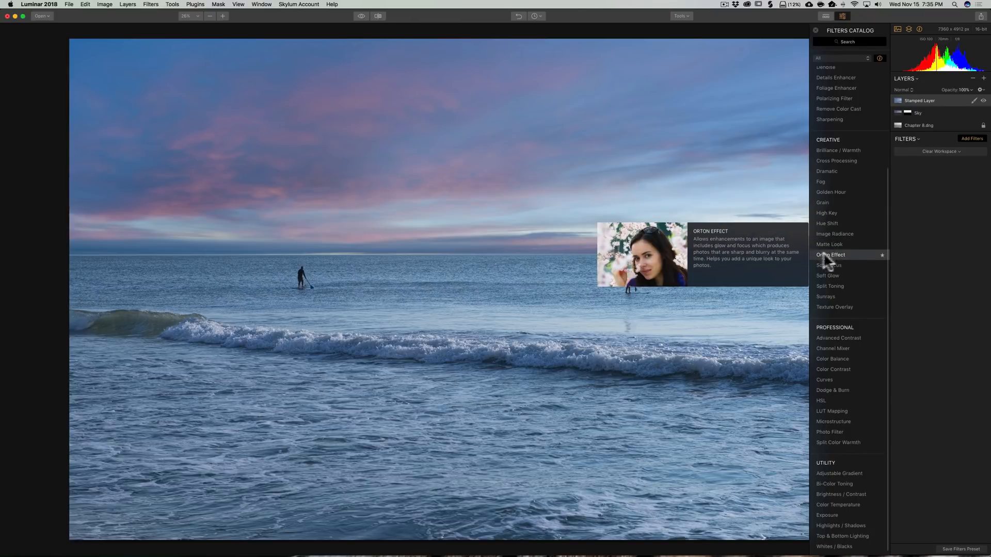
Add an Orton Effect filter to the stamped layer, keeping Type 1
click(830, 254)
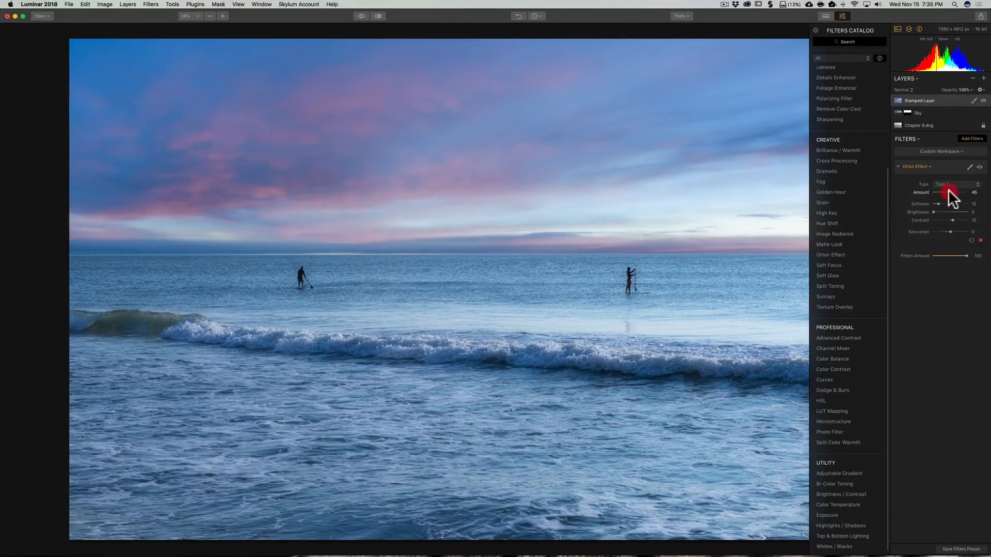
click(958, 183)
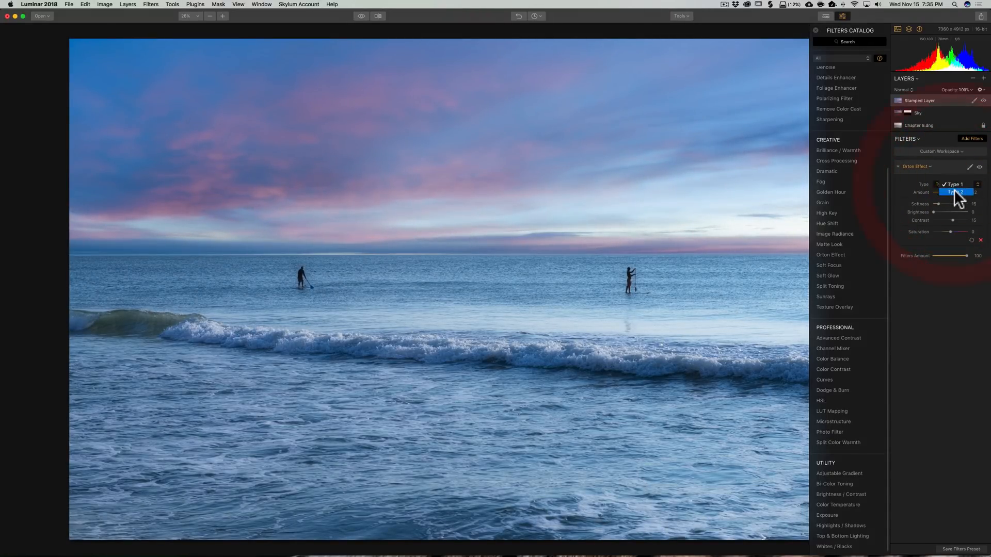
click(956, 184)
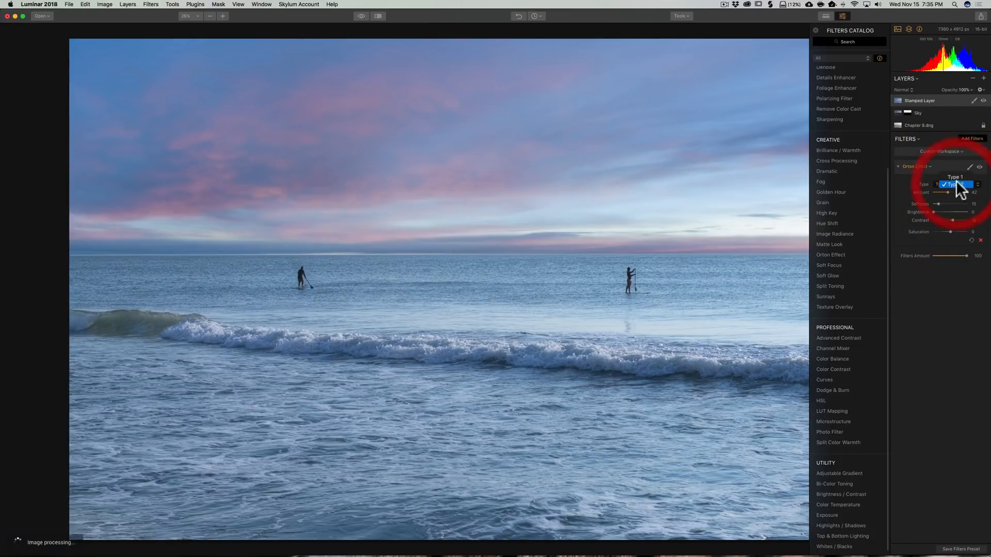
click(956, 185)
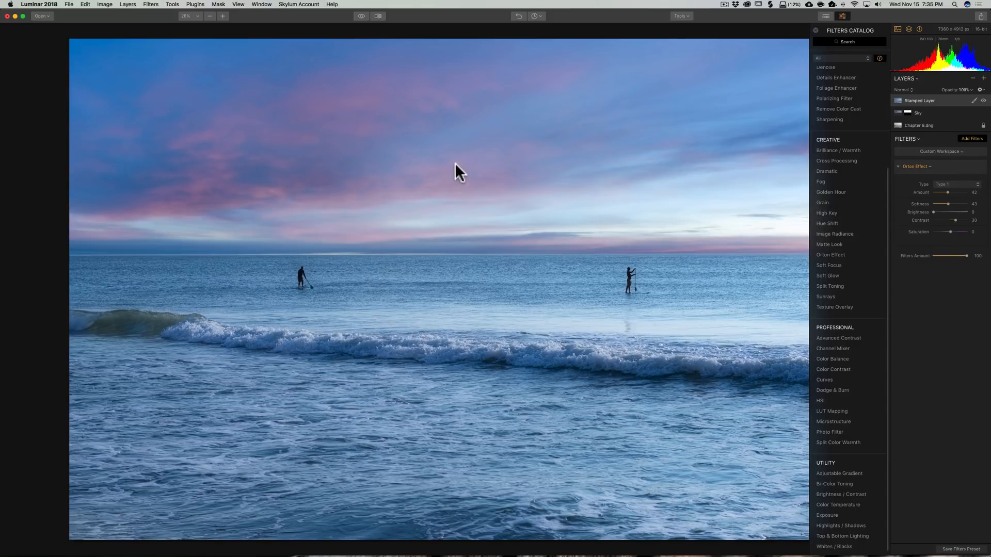
mouse_move(654, 173)
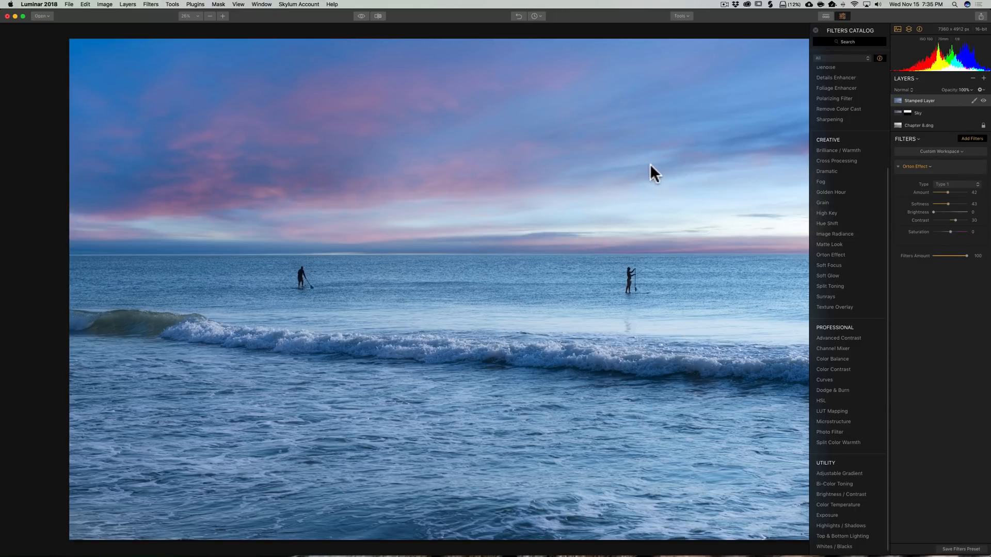
mouse_move(644, 166)
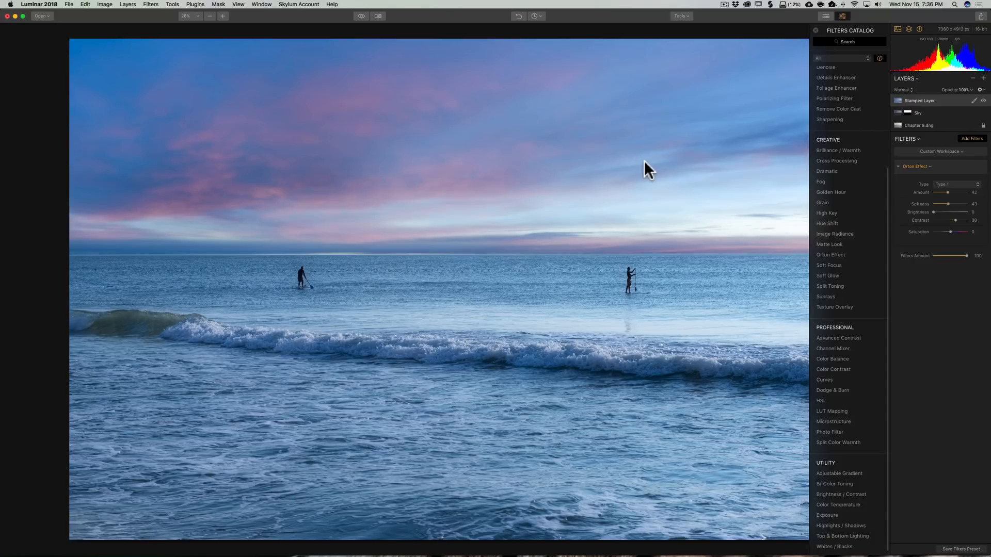
mouse_move(735, 181)
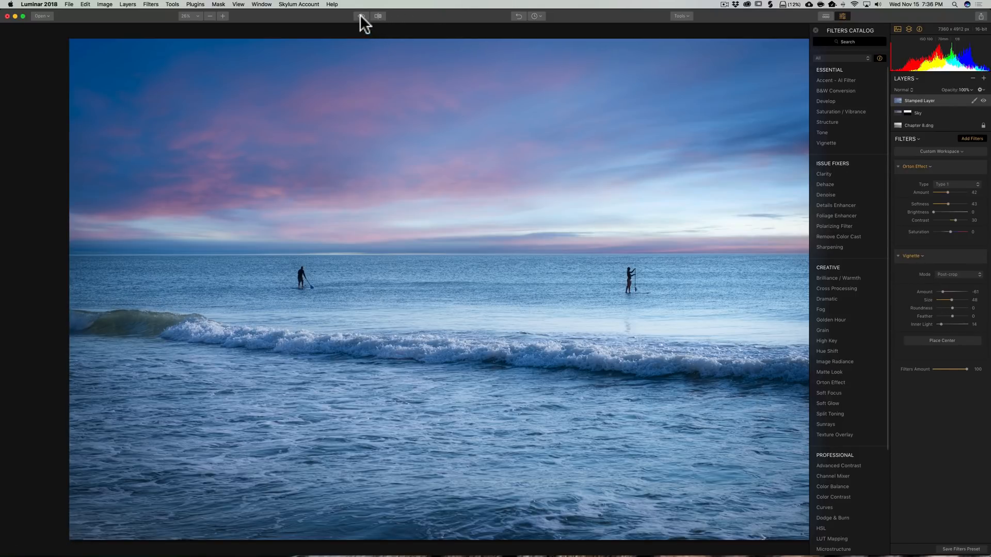
click(361, 16)
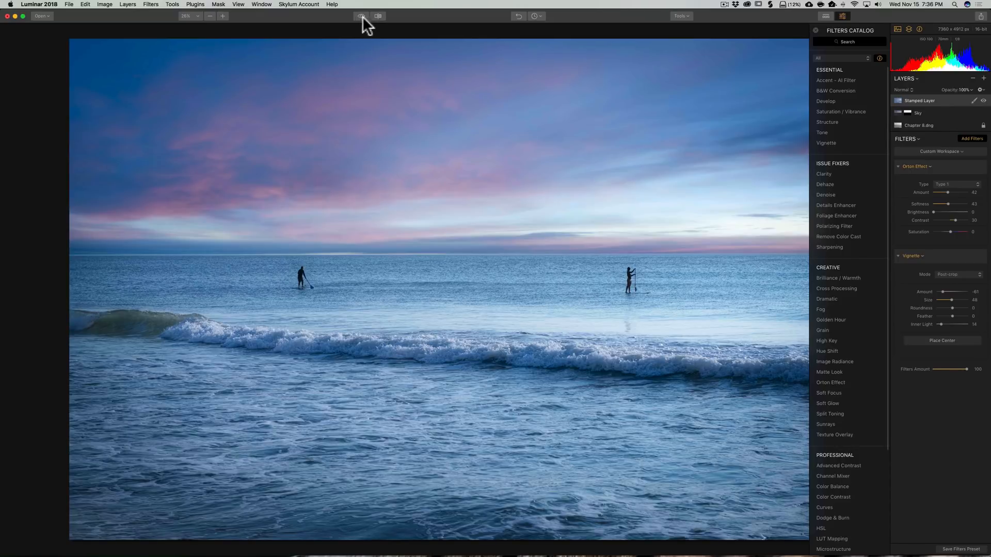
click(378, 15)
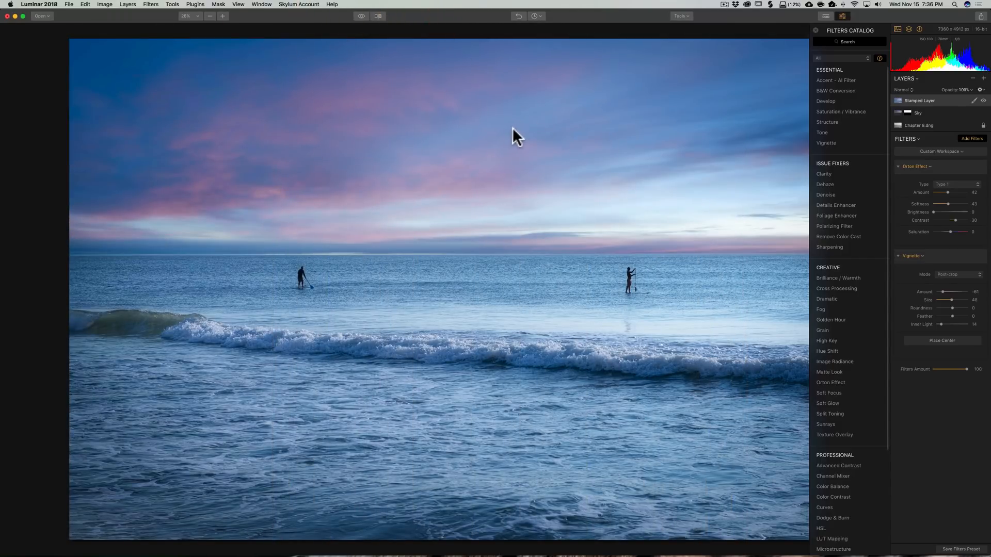
mouse_move(287, 237)
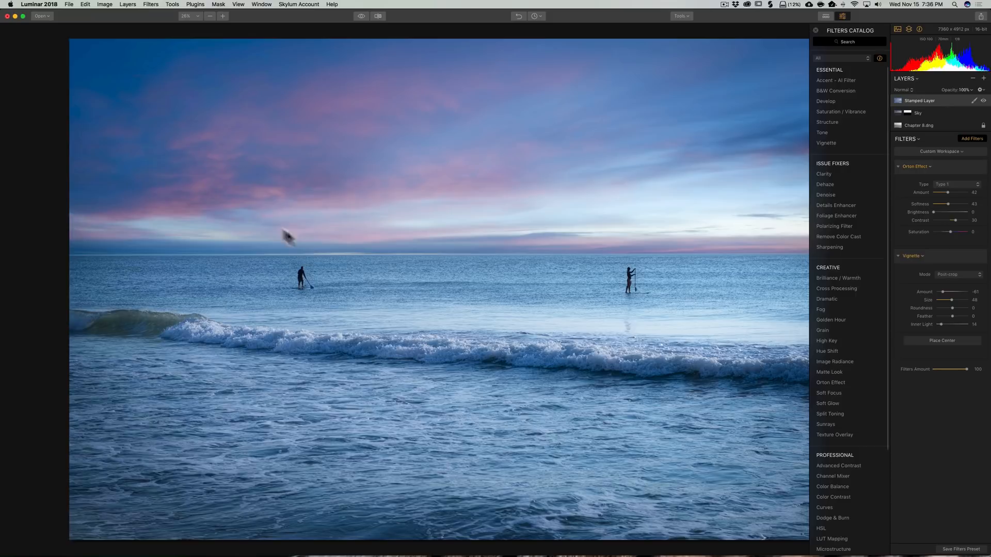
mouse_move(373, 263)
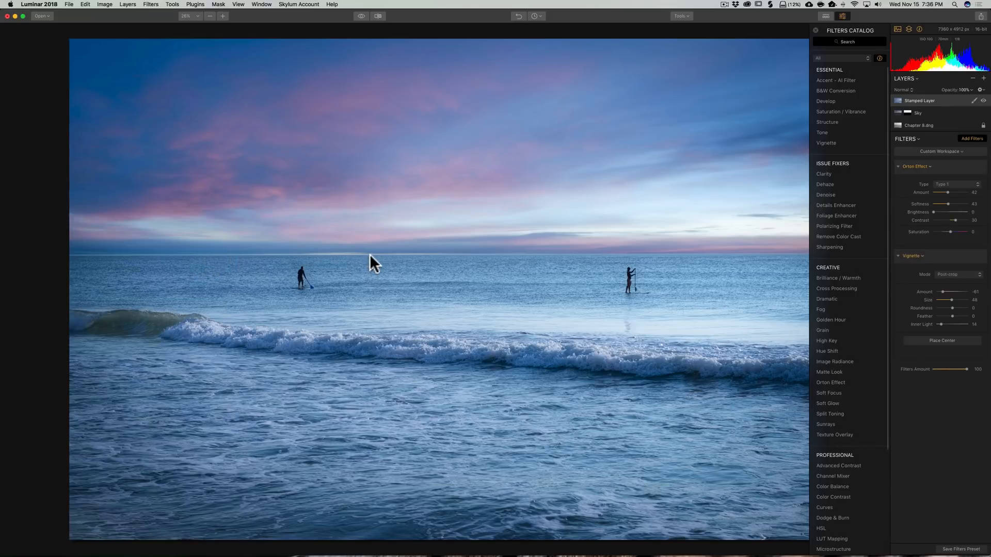
mouse_move(373, 262)
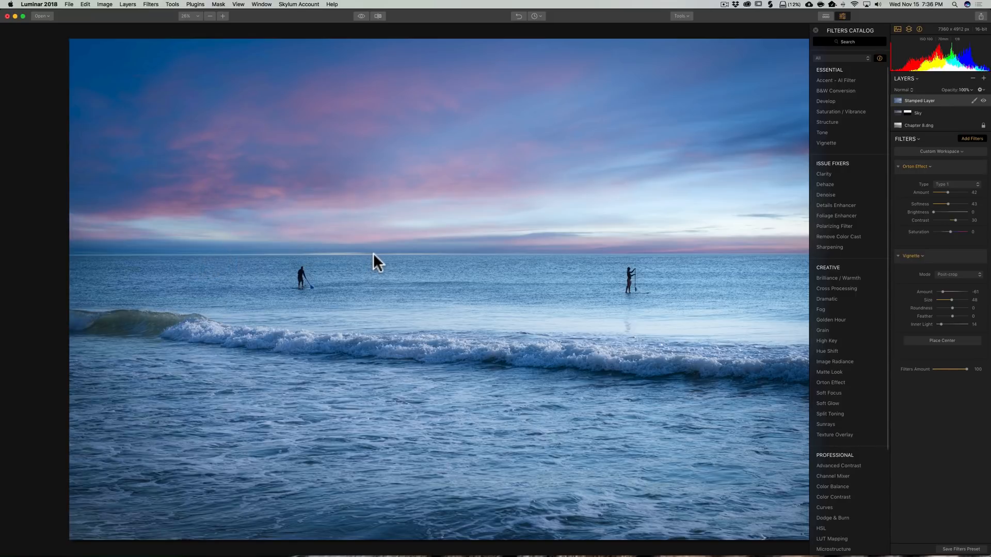